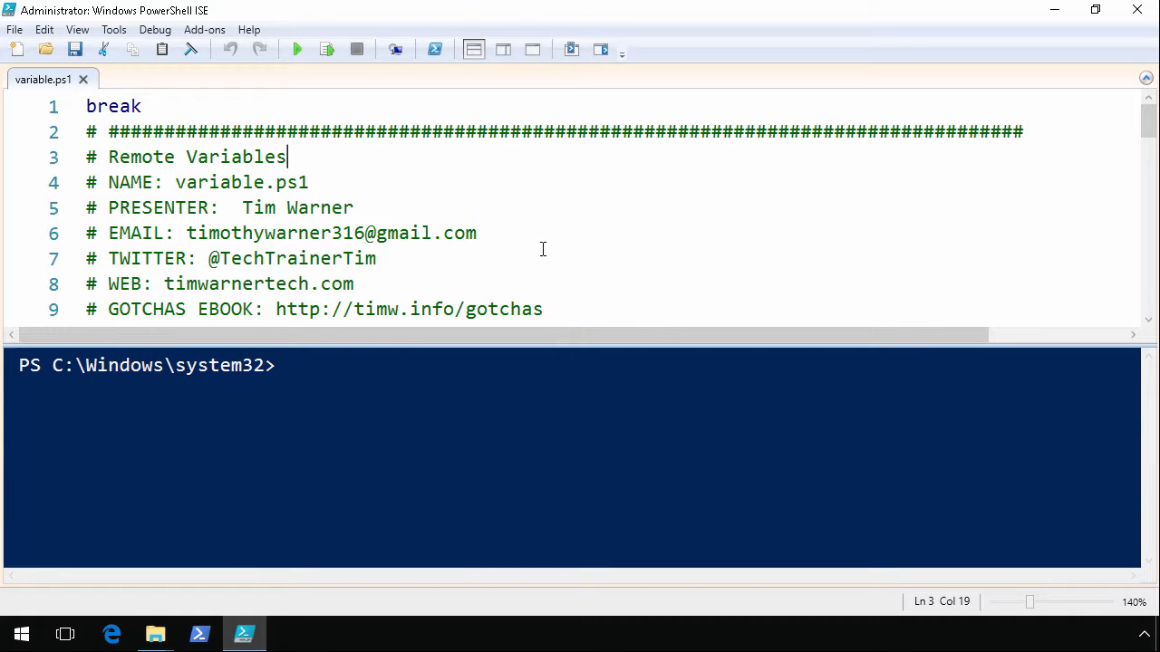
Step: Scroll variable.ps1 down to the 'Local copy works fine' block at lines 13–21
{"action": "scroll", "scroll_direction": "down", "scroll_amount": 3}
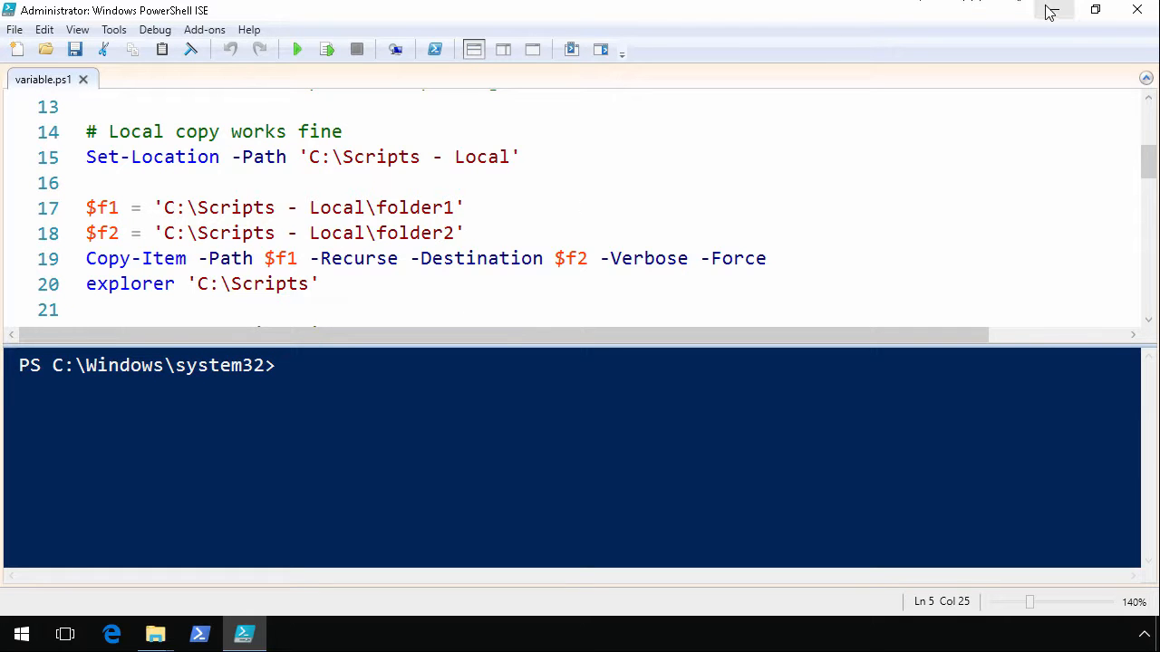
{"action": "mouse_move", "coordinate": [1053, 12]}
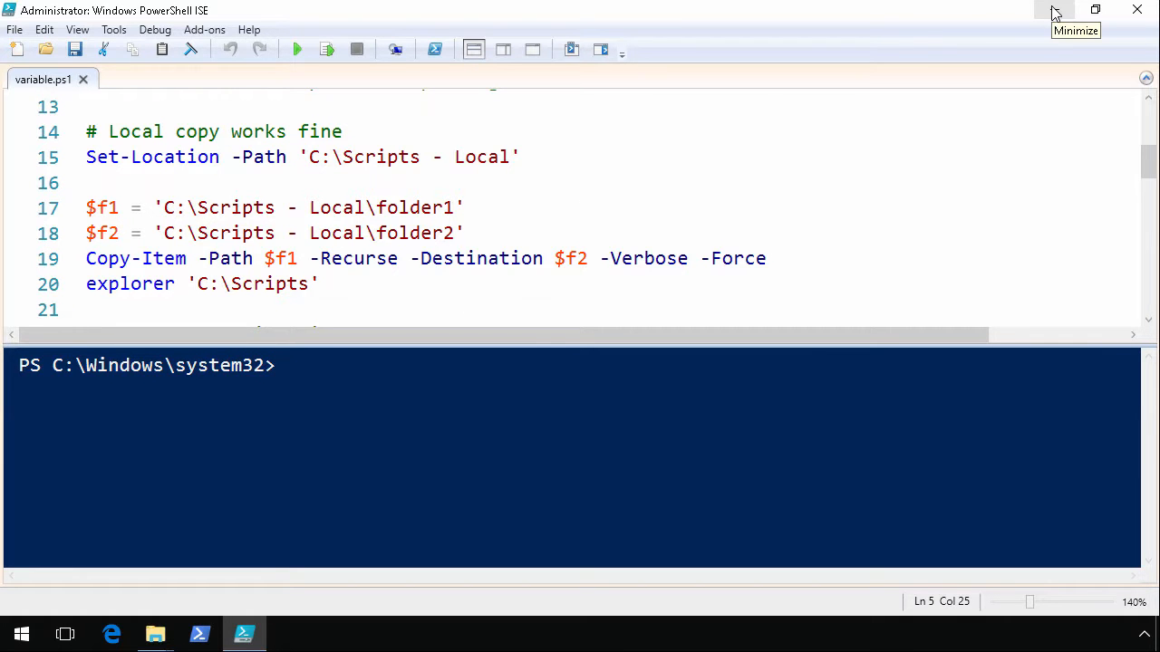
{"action": "left_click", "coordinate": [1051, 10]}
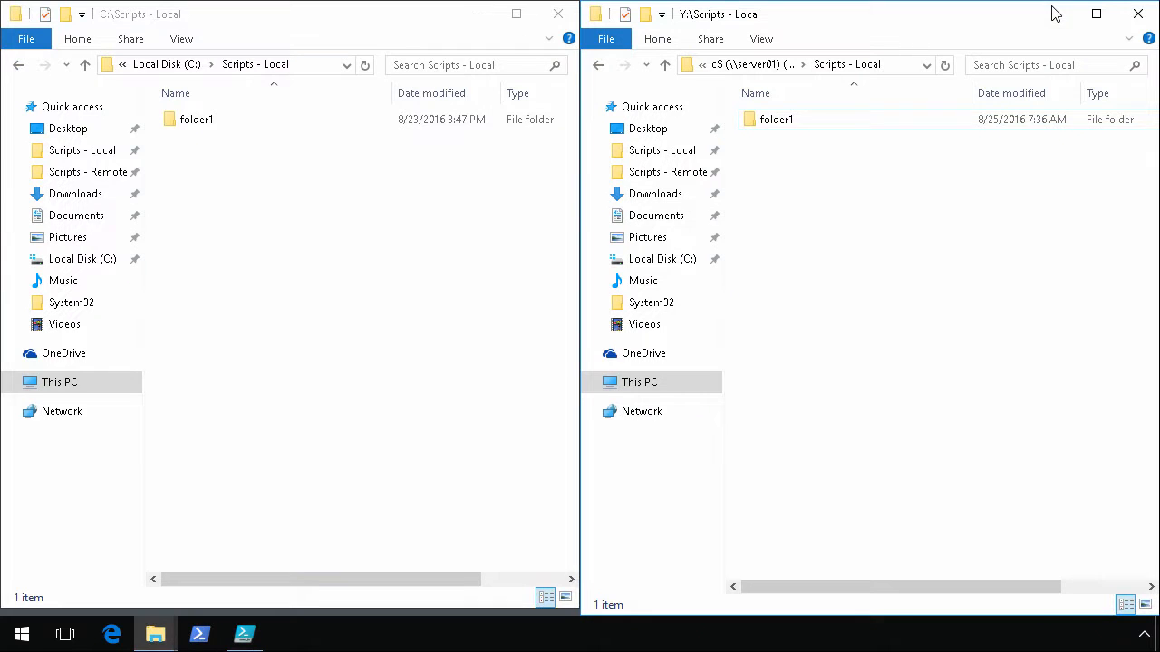
{"action": "mouse_move", "coordinate": [1056, 13]}
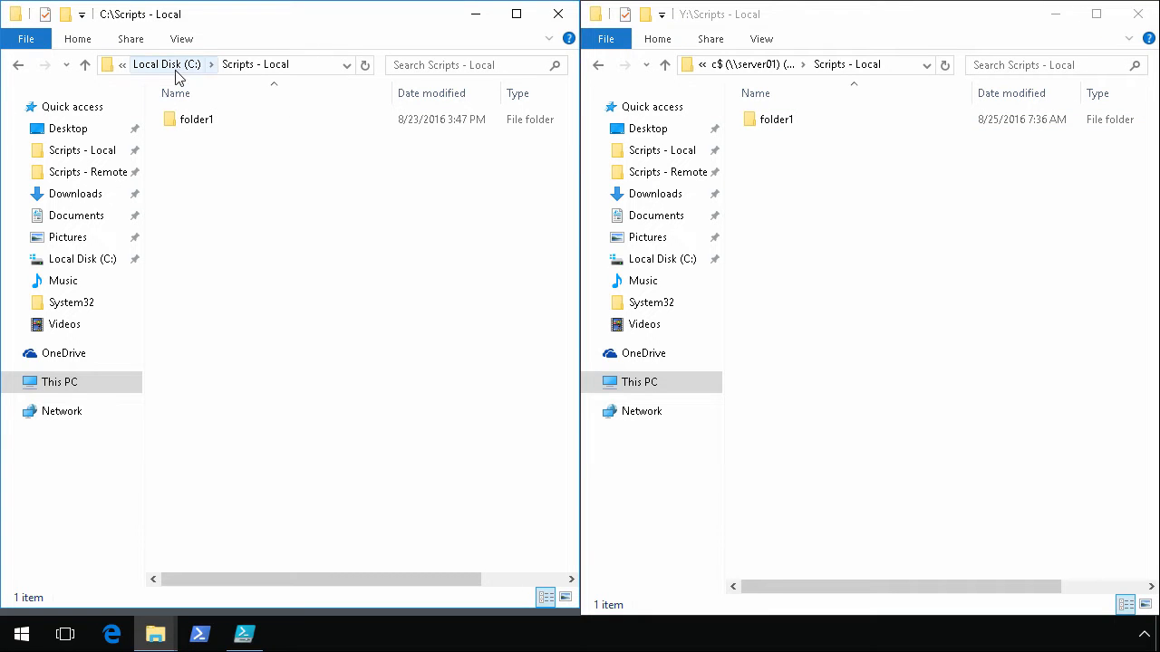
{"action": "mouse_move", "coordinate": [281, 82]}
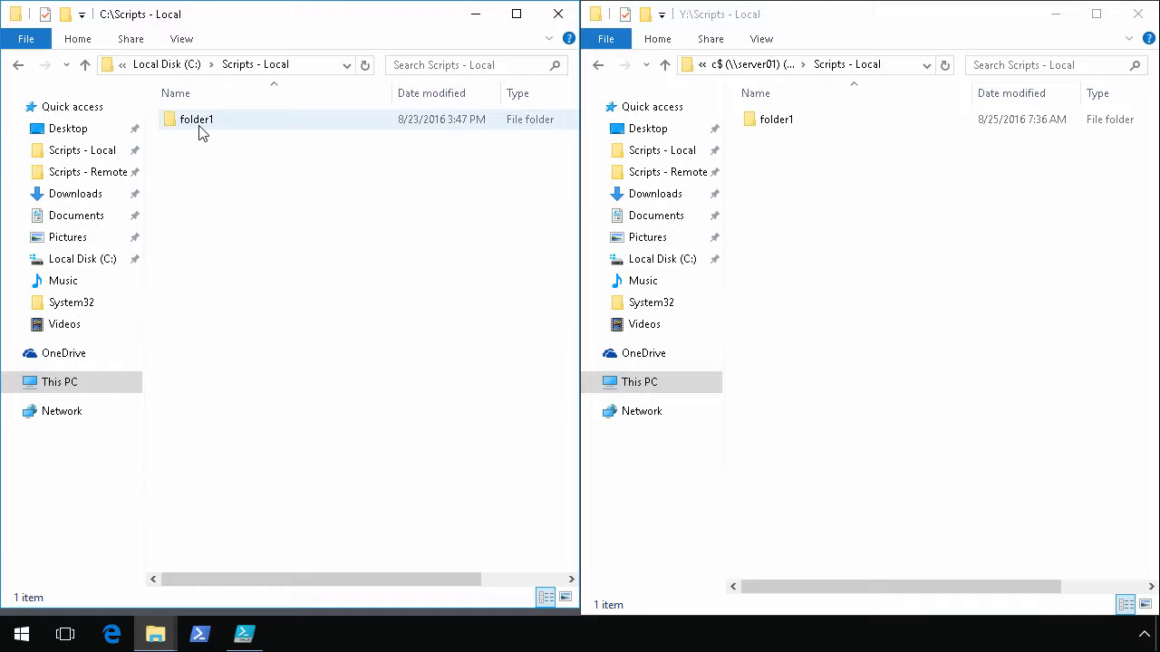
{"action": "double_click", "coordinate": [197, 119]}
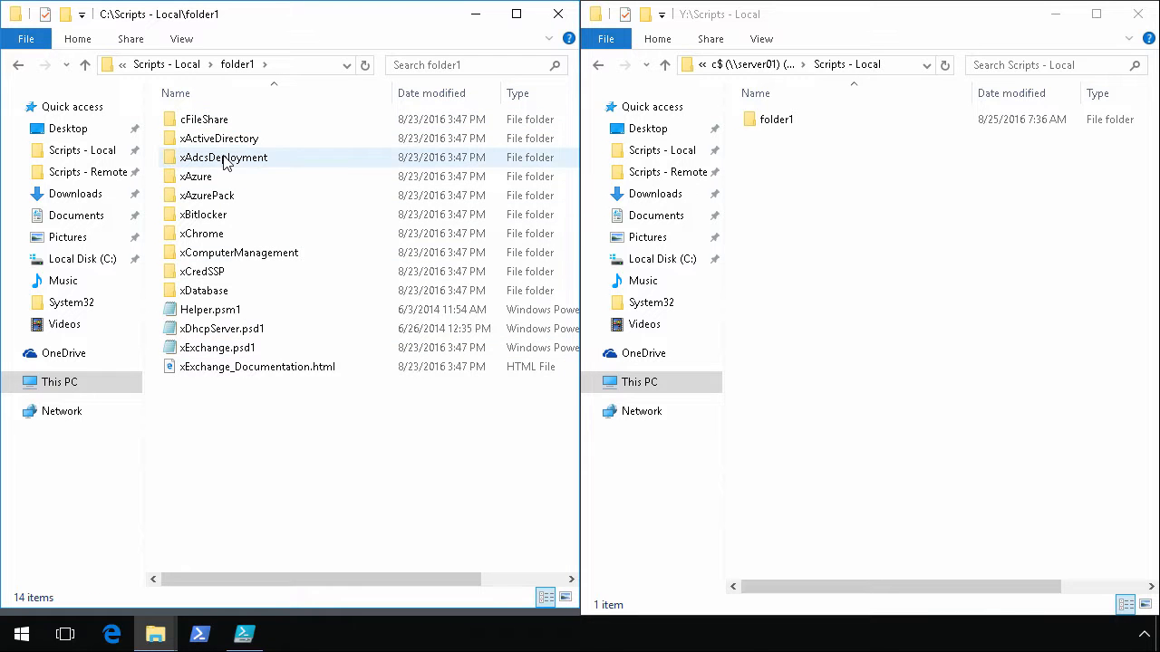
{"action": "left_click", "coordinate": [195, 176]}
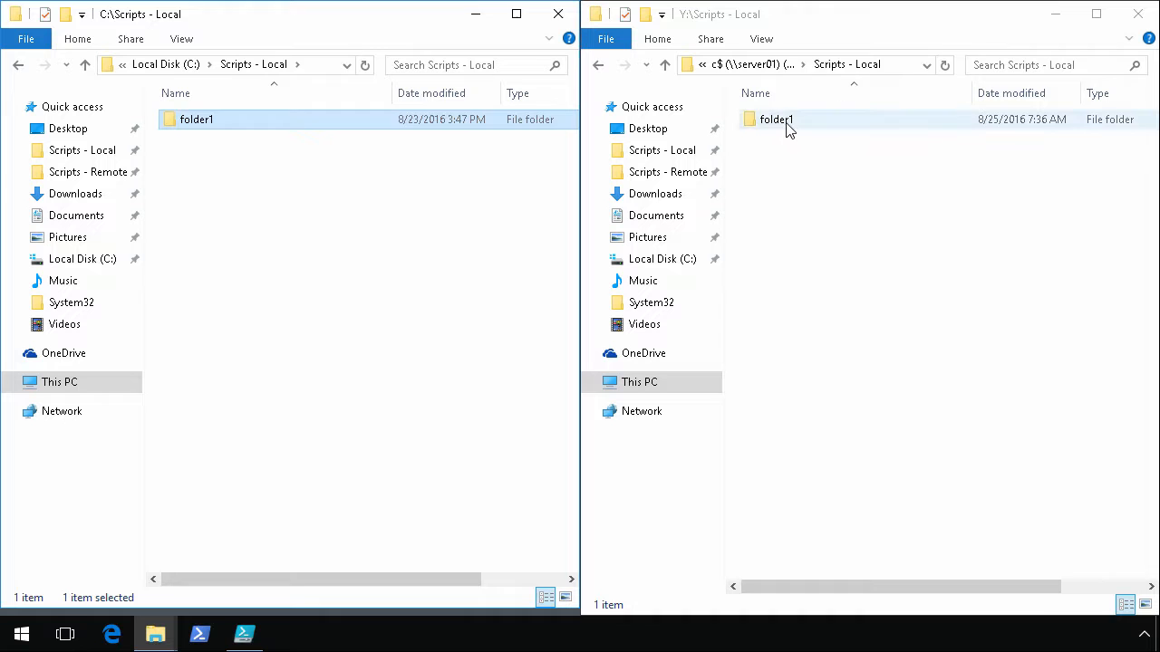
{"action": "left_click", "coordinate": [776, 118]}
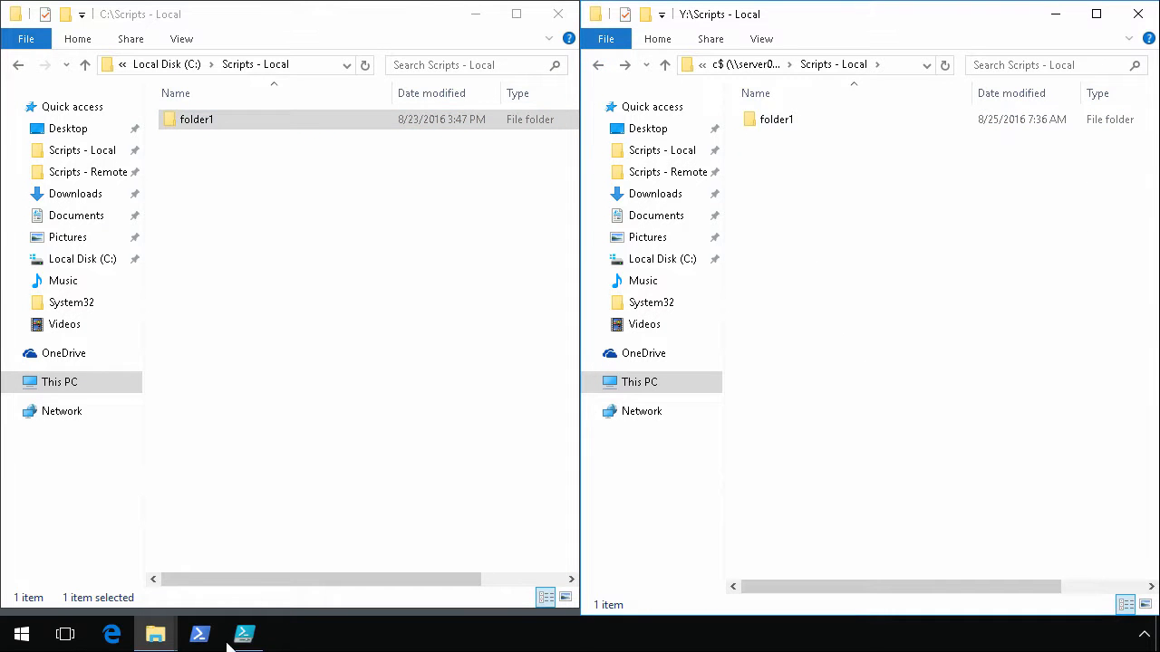
{"action": "left_click", "coordinate": [244, 634]}
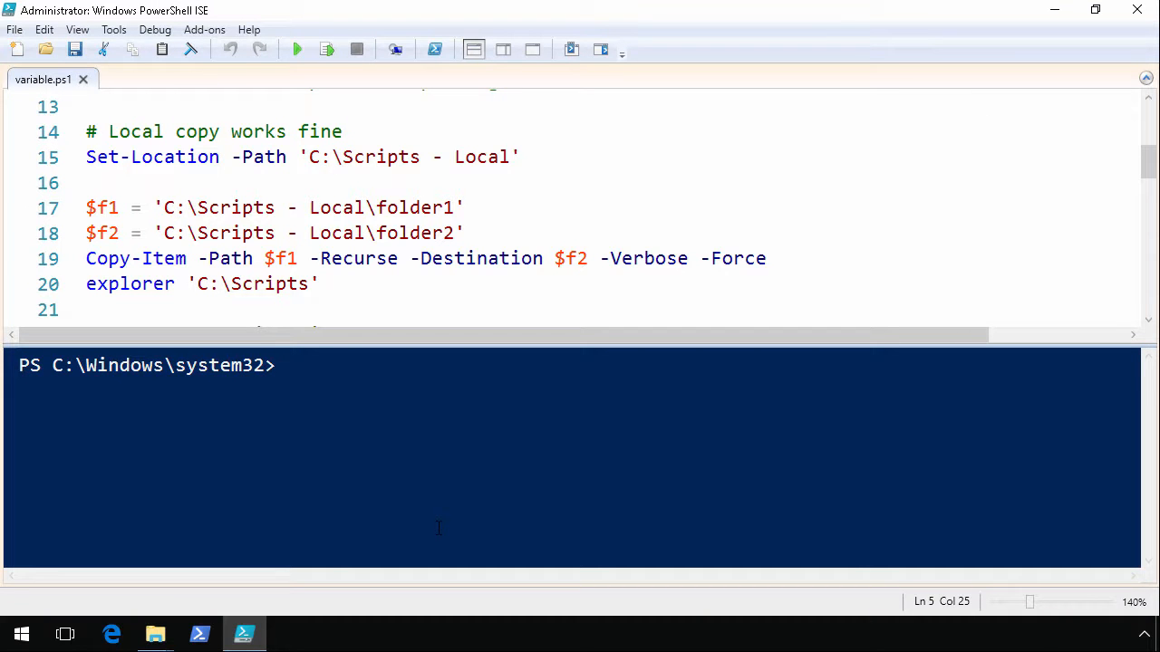
Step: Run the $f1 and $f2 assignments on lines 17–18, then select lines 17–19
{"action": "left_click", "coordinate": [536, 259]}
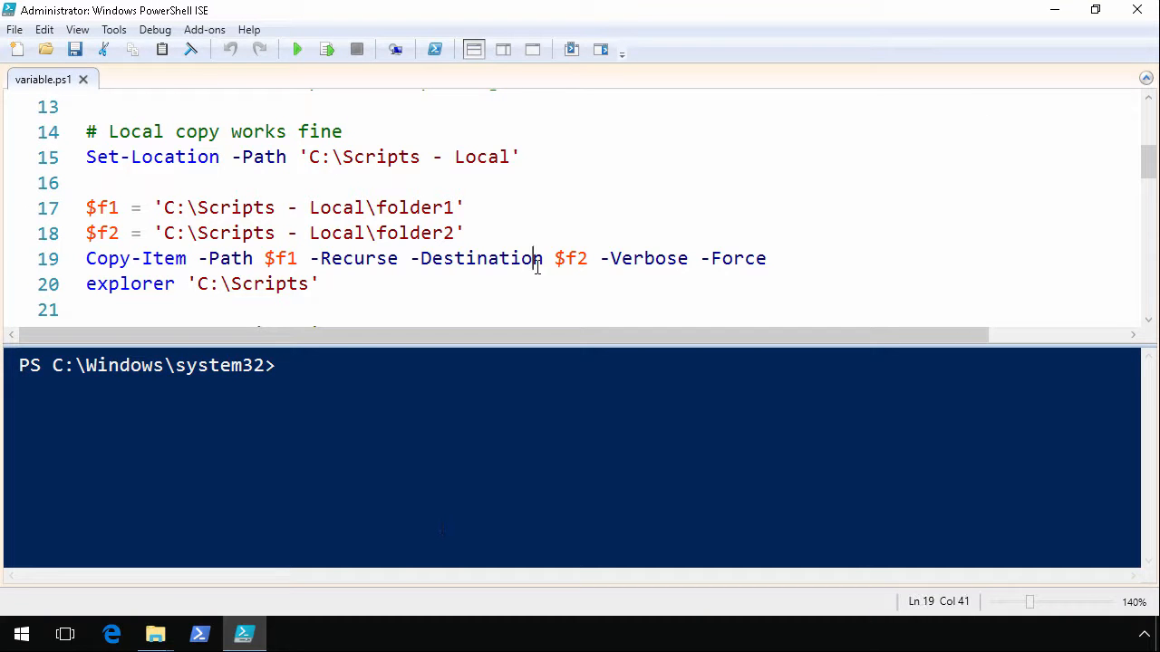
{"action": "scroll", "scroll_direction": "down", "scroll_amount": 3}
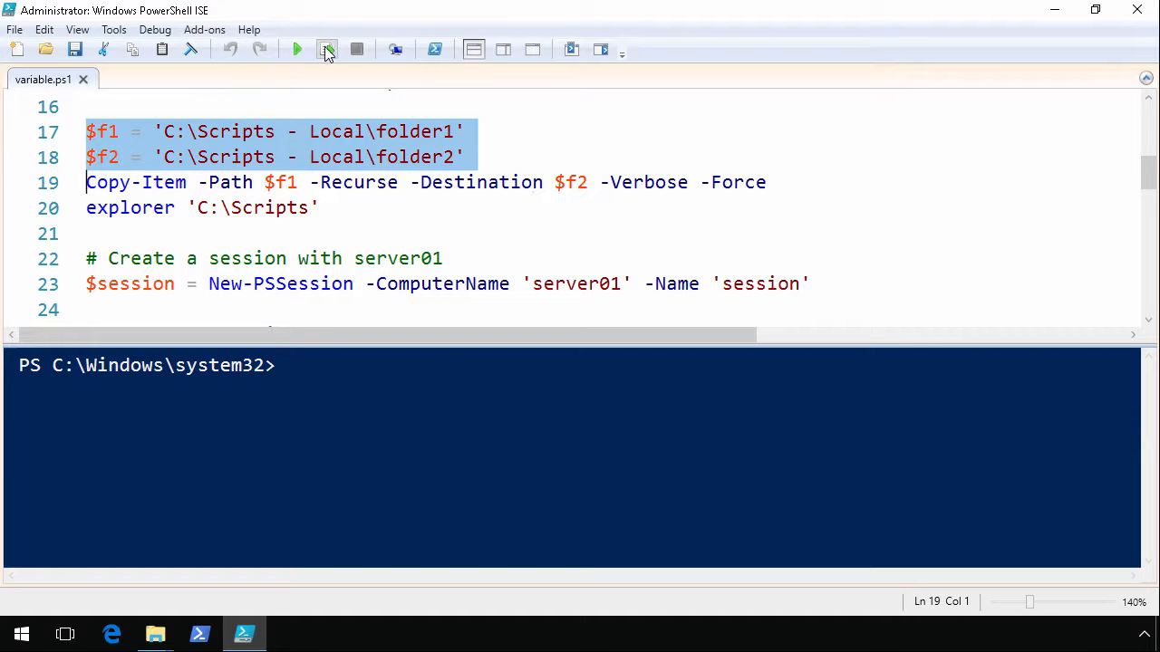
{"action": "mouse_move", "coordinate": [327, 49]}
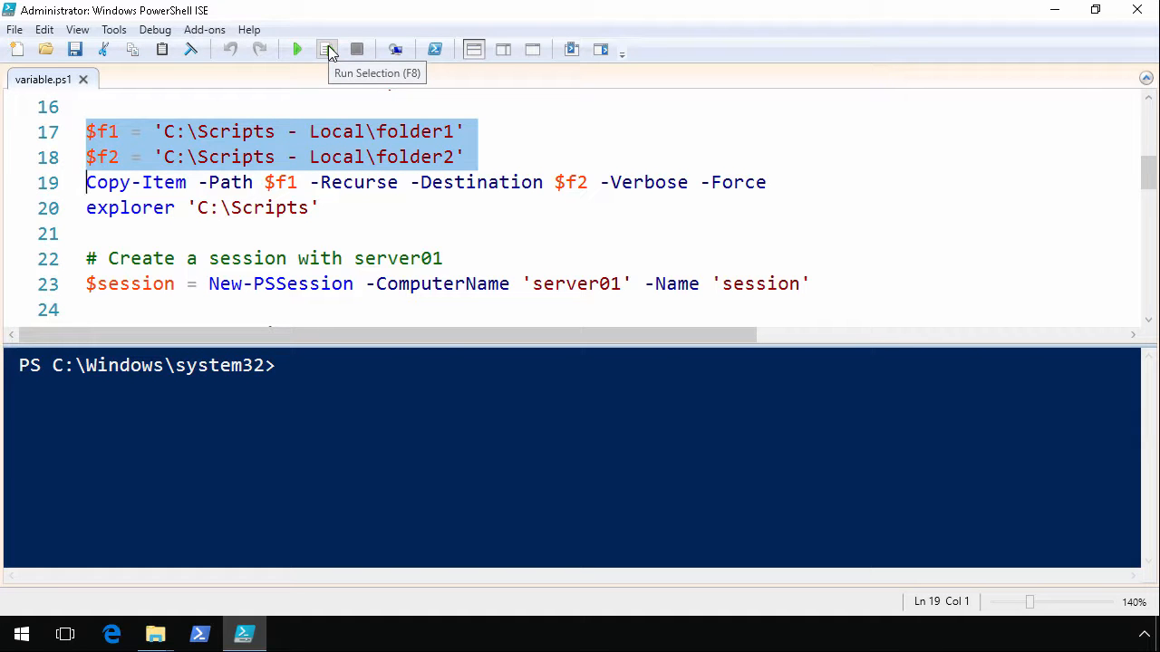
{"action": "left_click", "coordinate": [327, 49]}
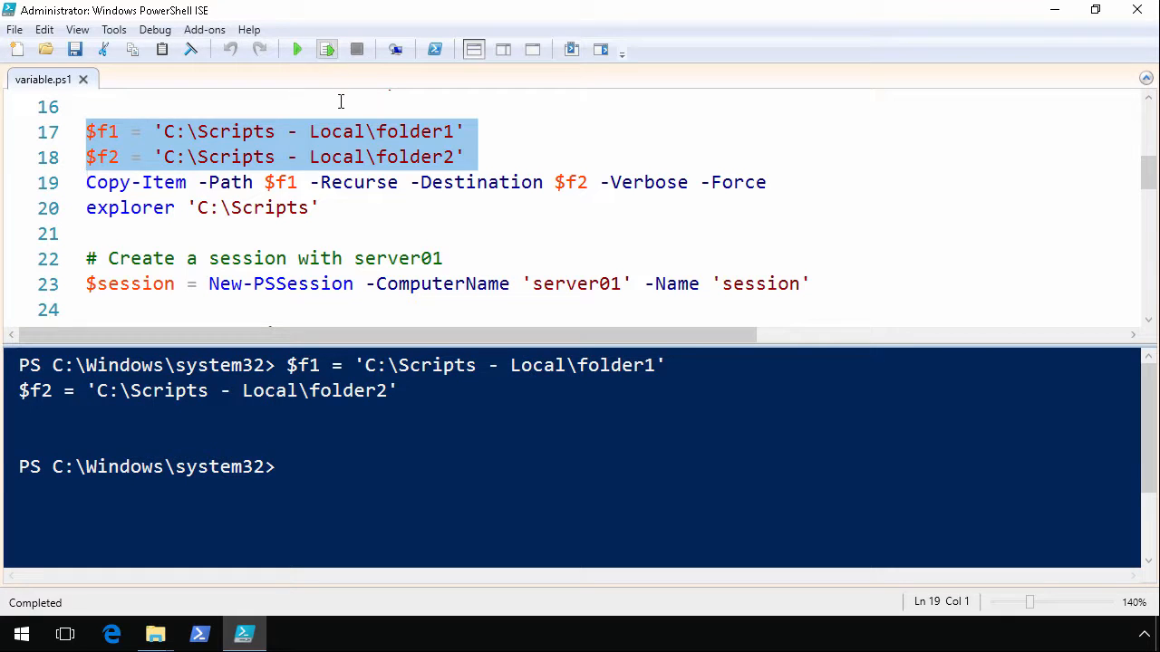
{"action": "left_click", "coordinate": [376, 183]}
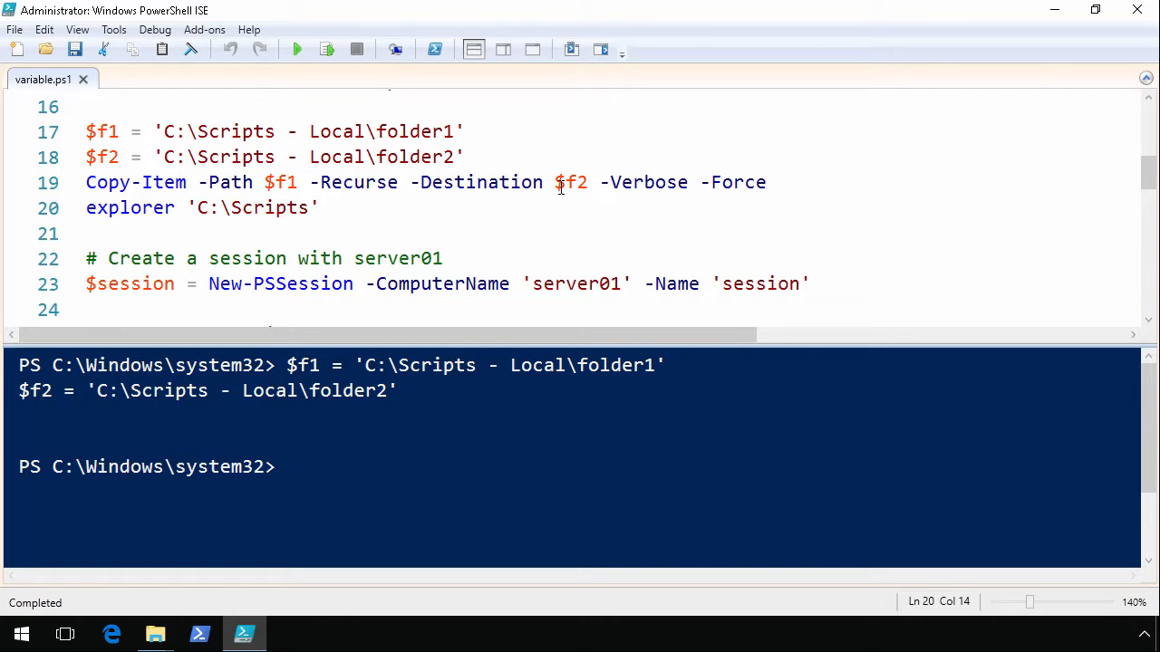
{"action": "mouse_move", "coordinate": [424, 198]}
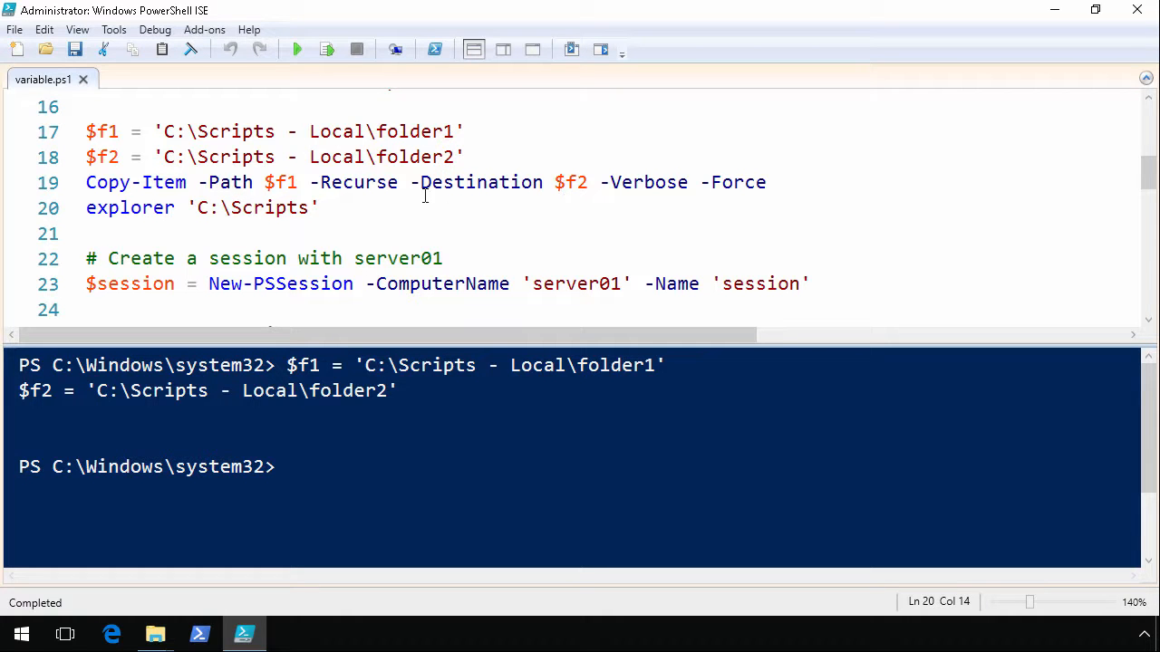
{"action": "double_click", "coordinate": [732, 182]}
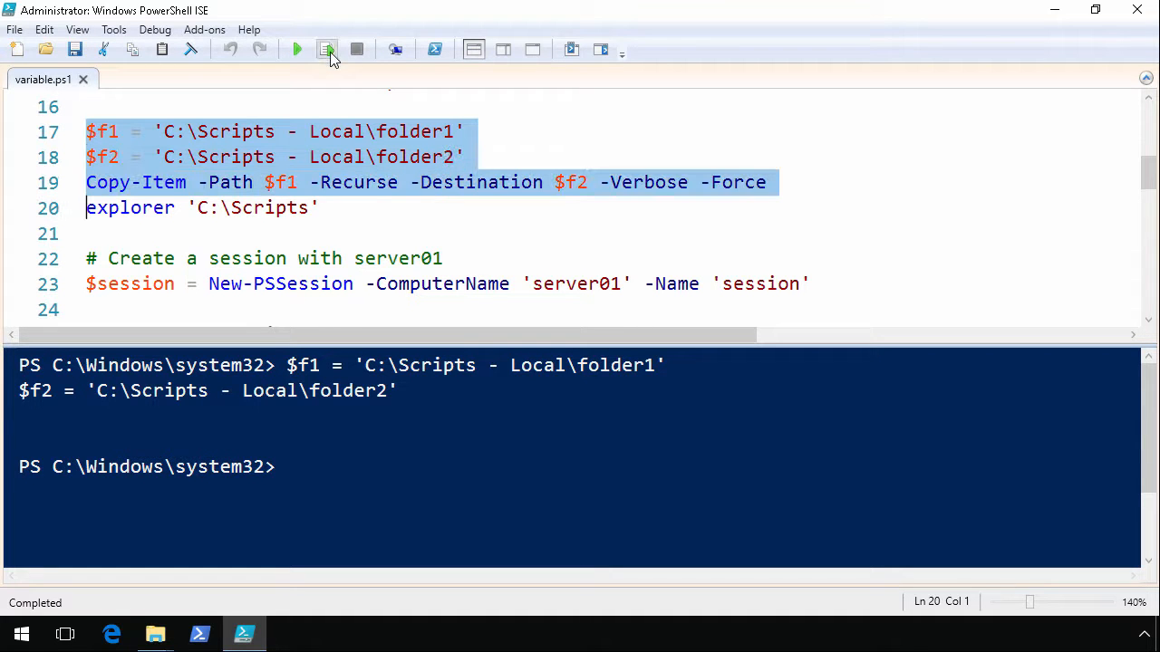
{"action": "mouse_move", "coordinate": [326, 49]}
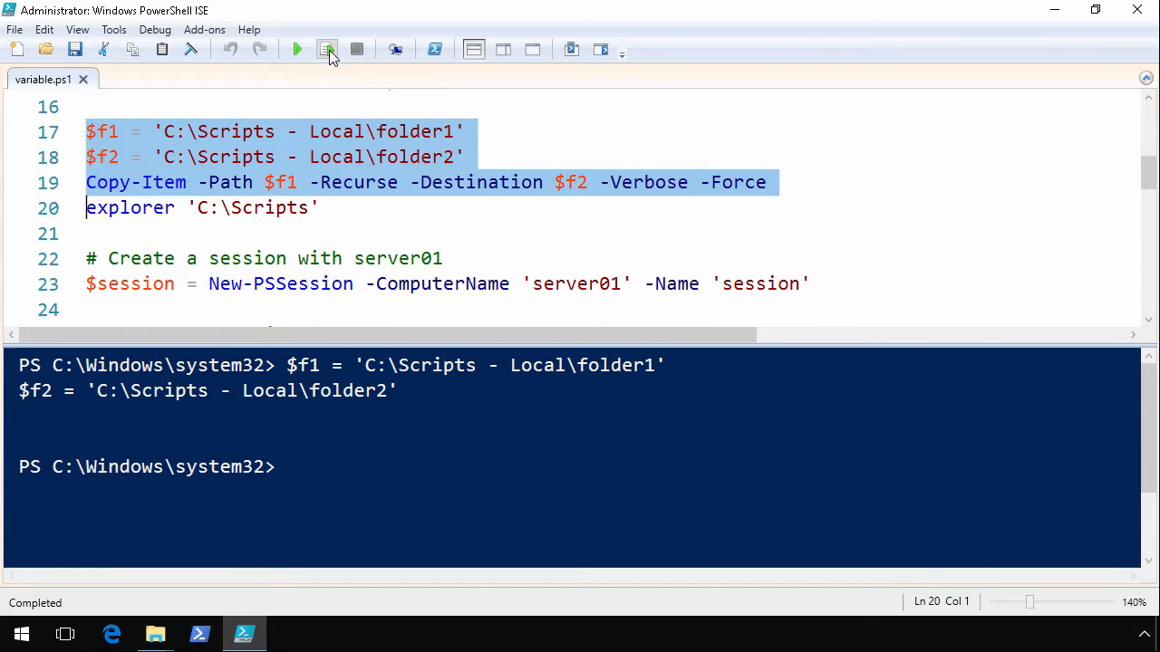
Step: Run Copy-Item to copy folder1 to folder2, then inspect folder2's contents in File Explorer
{"action": "left_click", "coordinate": [326, 49]}
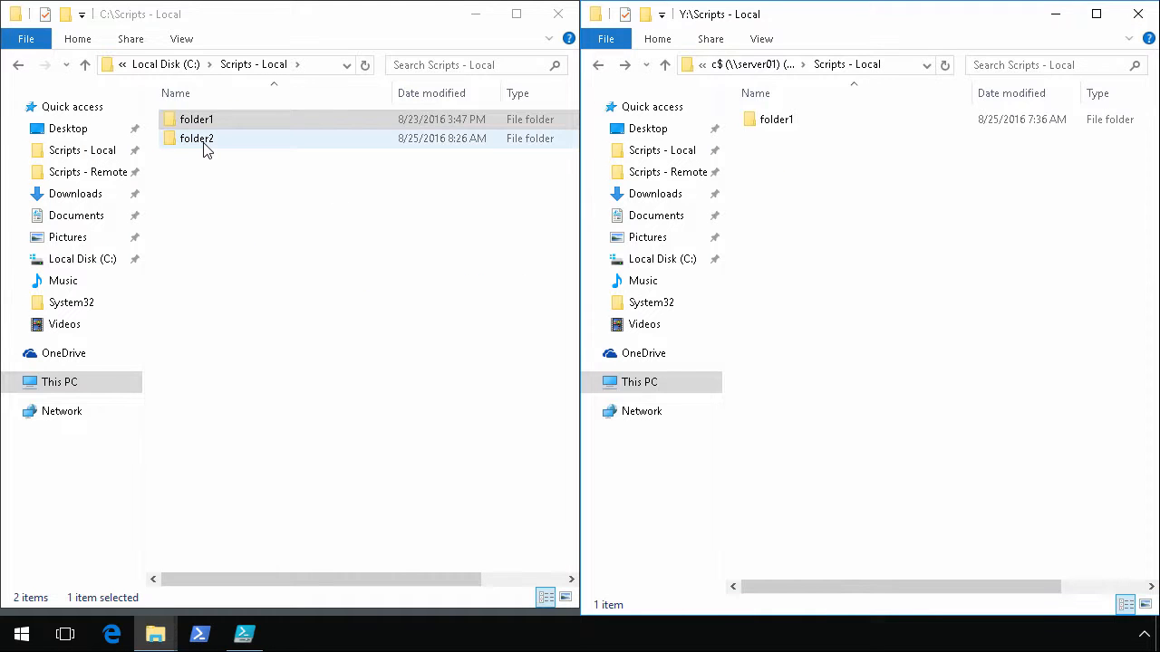
{"action": "double_click", "coordinate": [197, 138]}
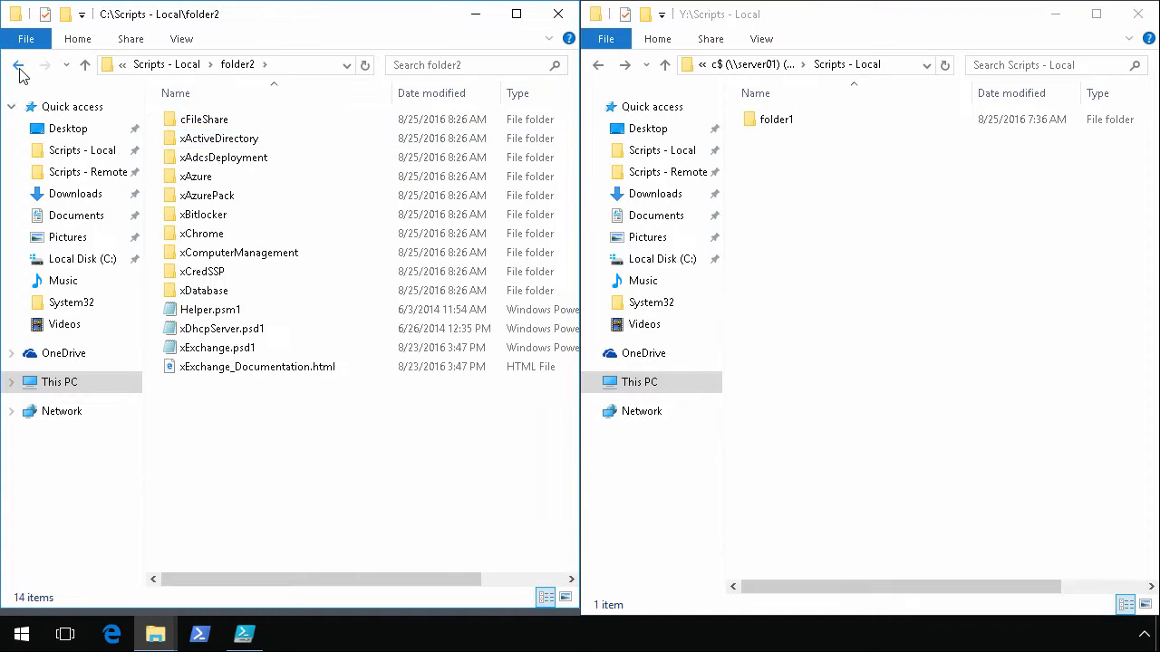
{"action": "left_click", "coordinate": [243, 633]}
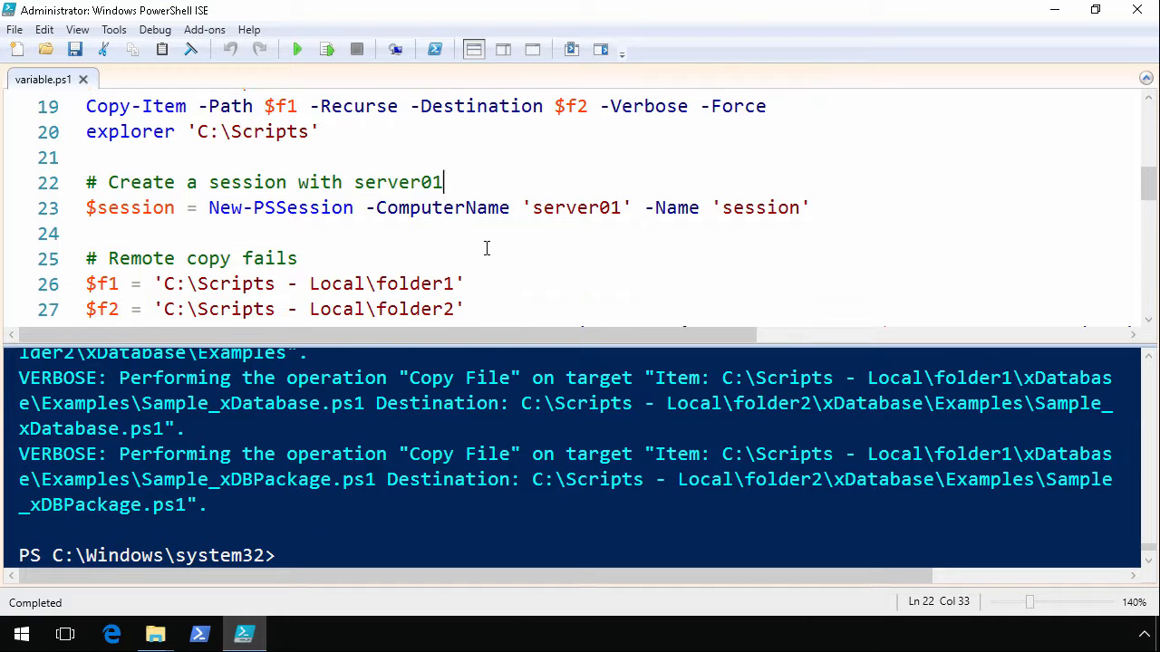
Step: Run Get-Variable -Name f1, f2 to list the local folder1 and folder2 paths
{"action": "scroll", "scroll_direction": "down", "scroll_amount": 3}
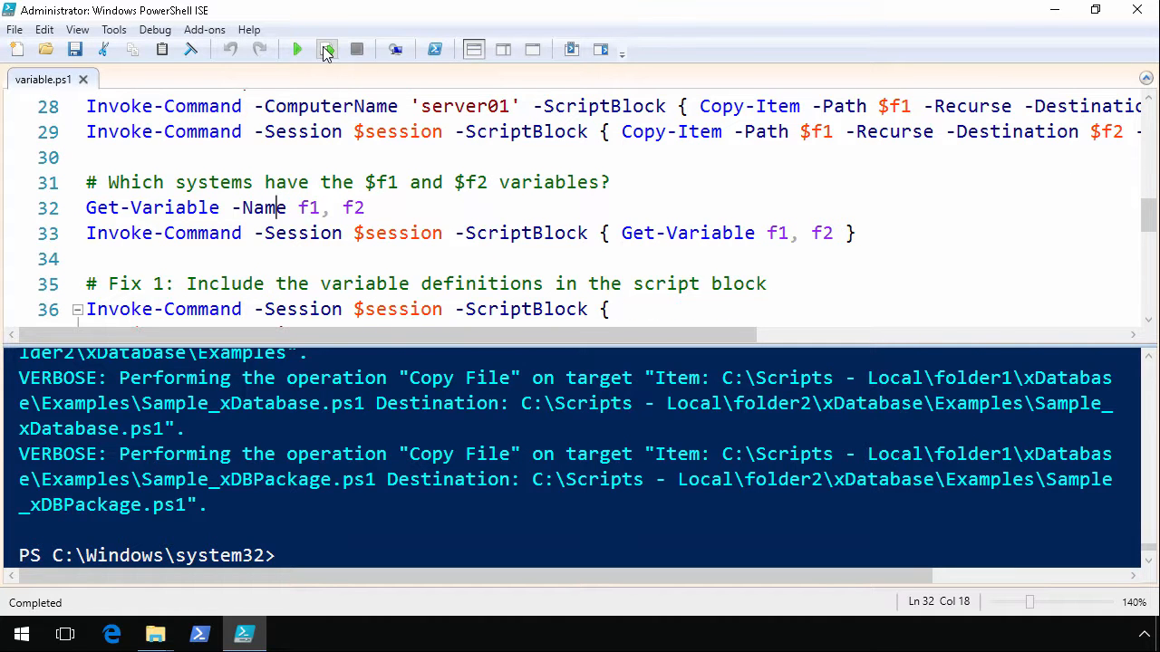
{"action": "left_click", "coordinate": [326, 50]}
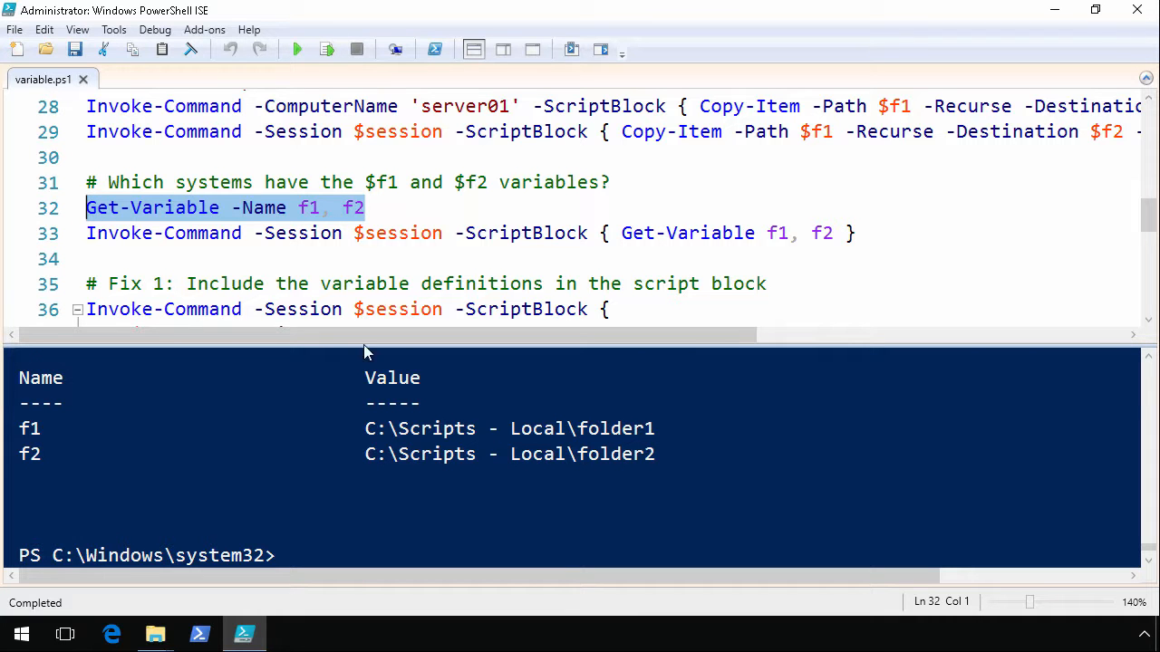
{"action": "mouse_move", "coordinate": [204, 464]}
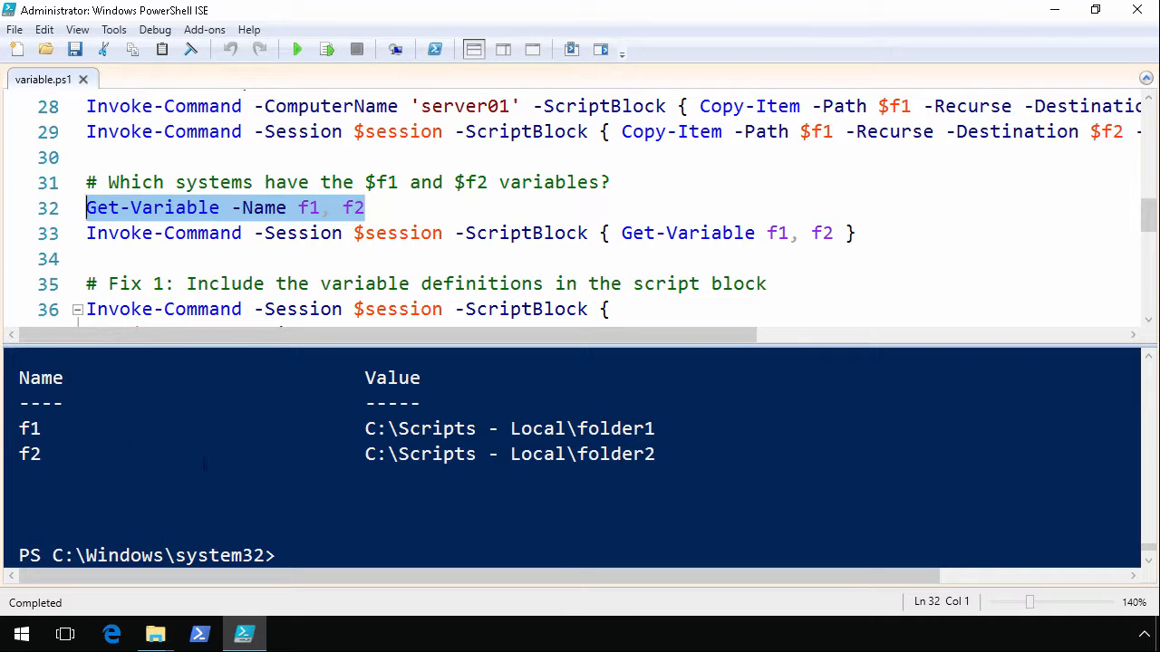
{"action": "mouse_move", "coordinate": [1138, 23]}
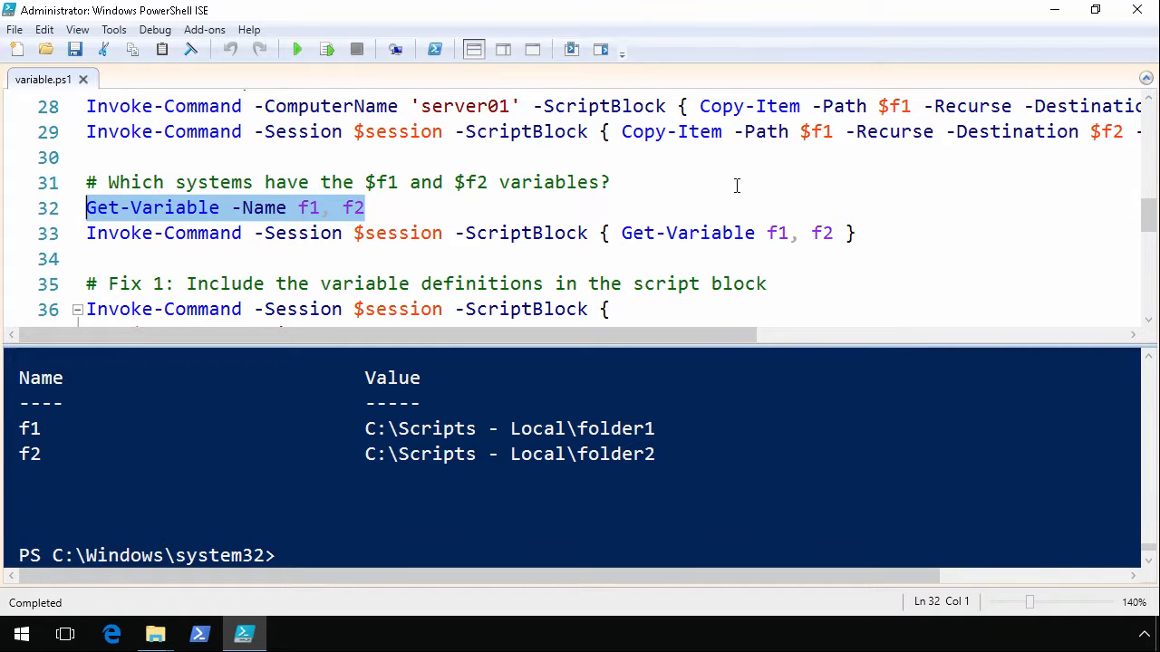
{"action": "scroll", "scroll_direction": "up", "scroll_amount": 3}
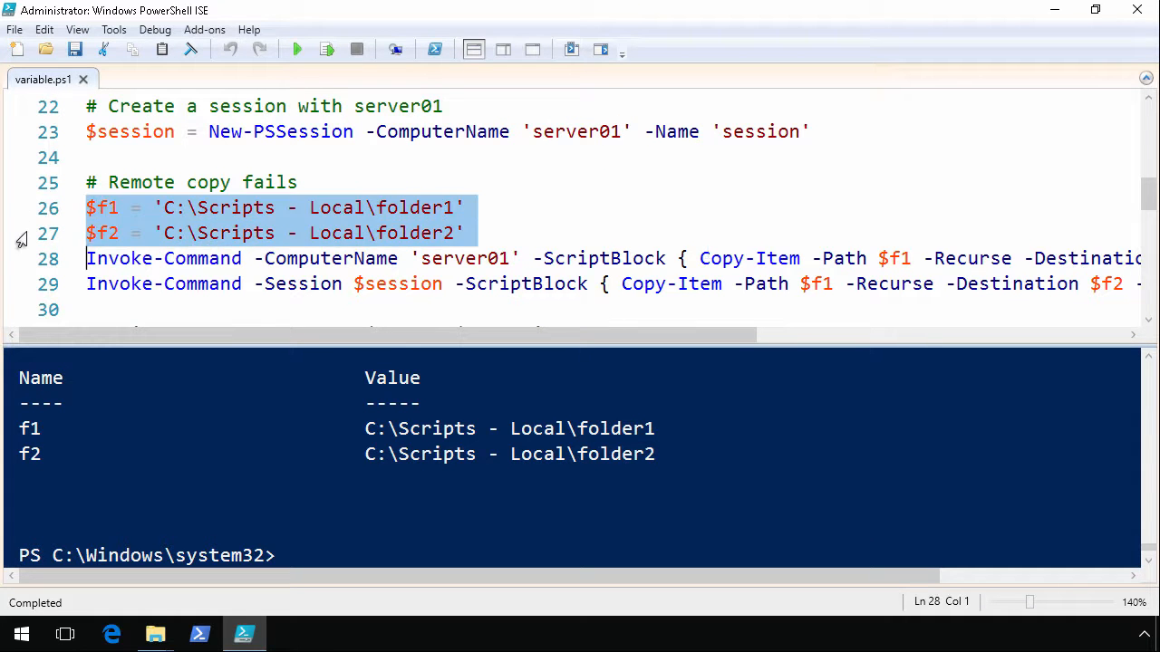
Step: Create the server01 remote session and run the remote Copy-Item, which fails on a null path
{"action": "left_click", "coordinate": [362, 233]}
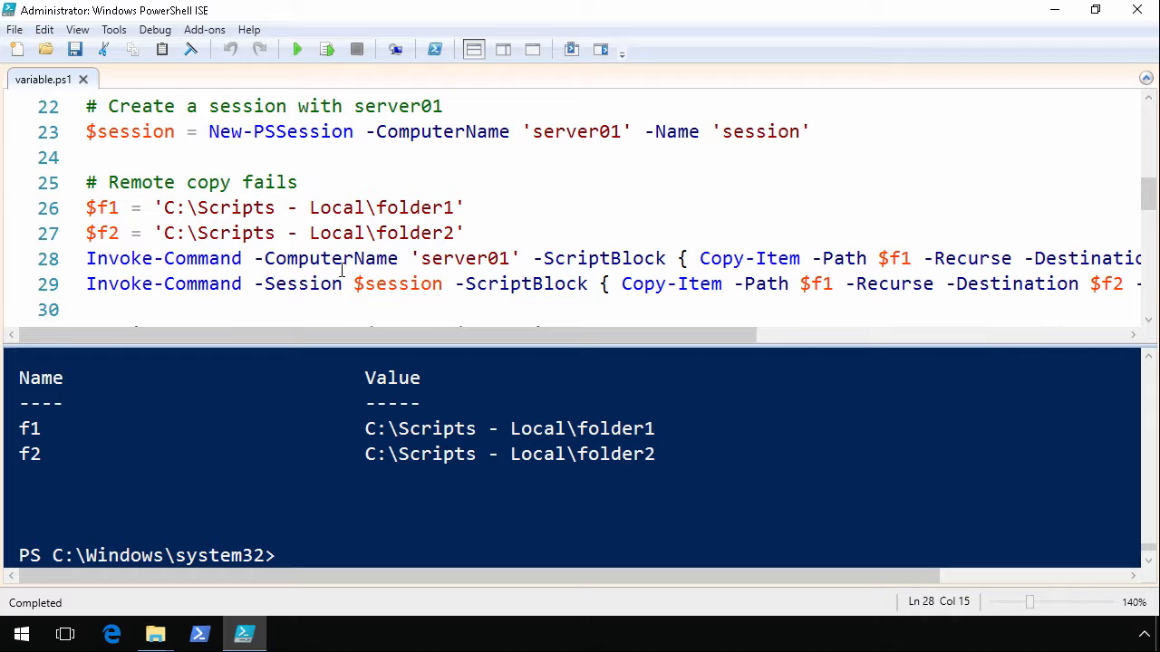
{"action": "scroll", "scroll_direction": "down", "scroll_amount": 3}
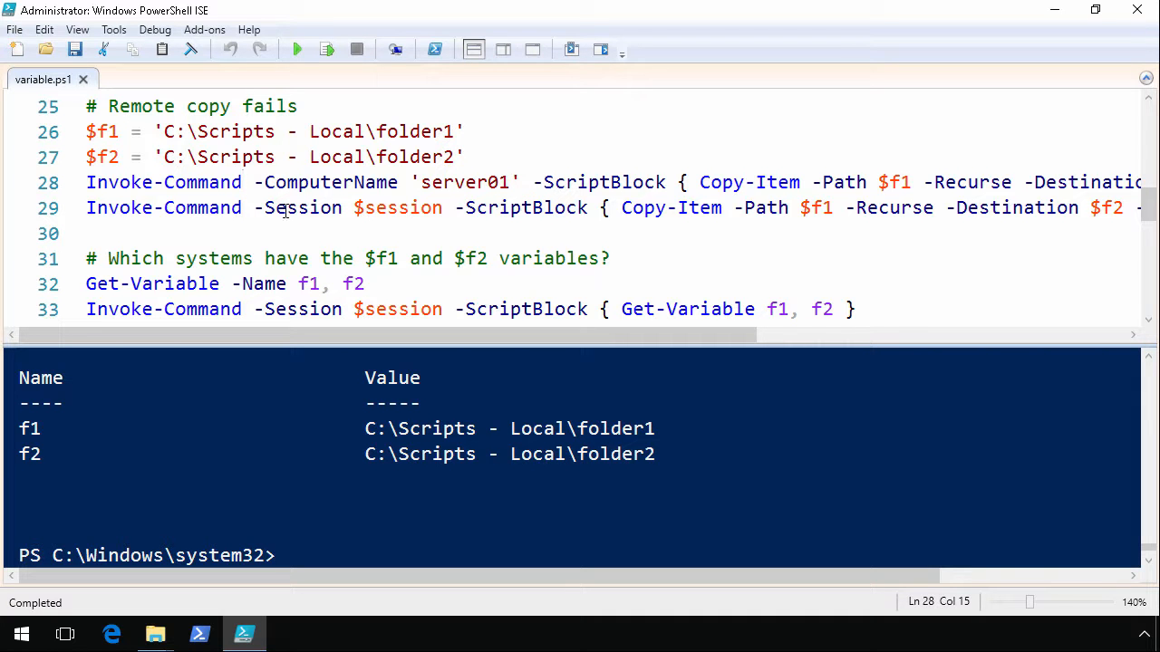
{"action": "mouse_move", "coordinate": [338, 233]}
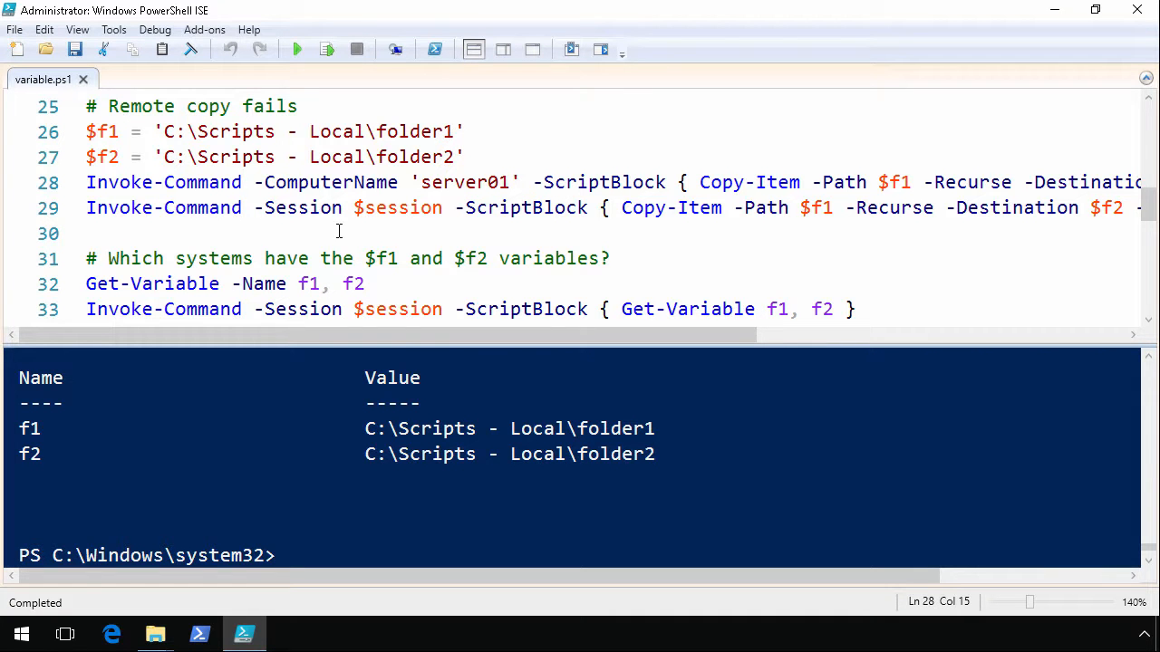
{"action": "scroll", "scroll_direction": "up", "scroll_amount": 3}
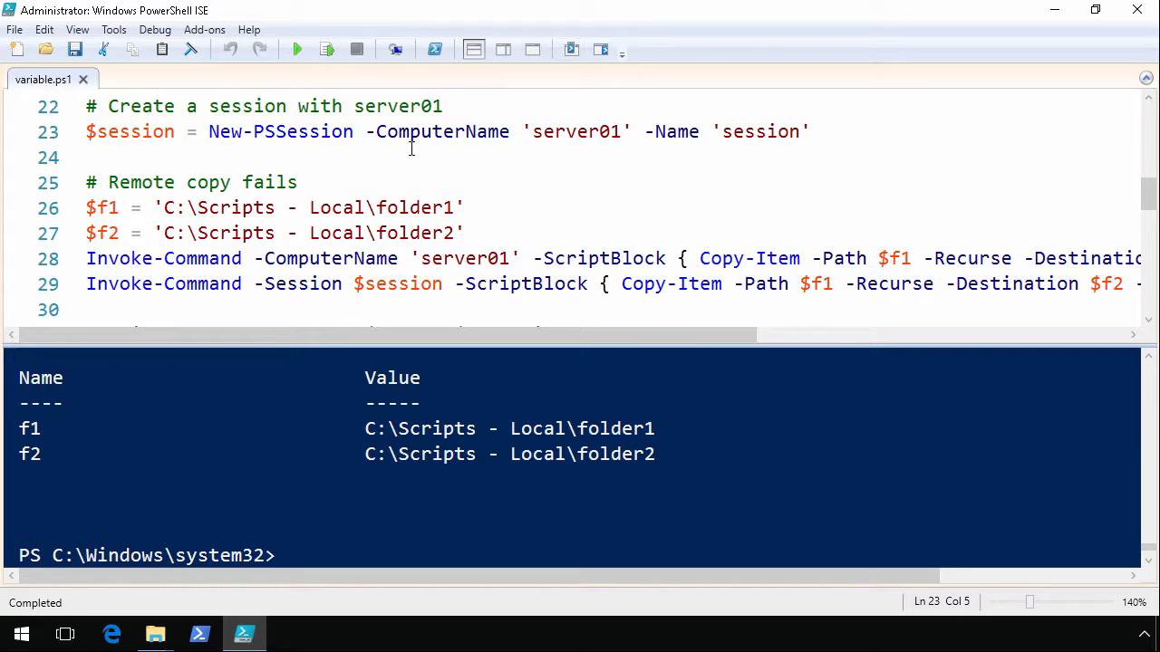
{"action": "left_click", "coordinate": [326, 50]}
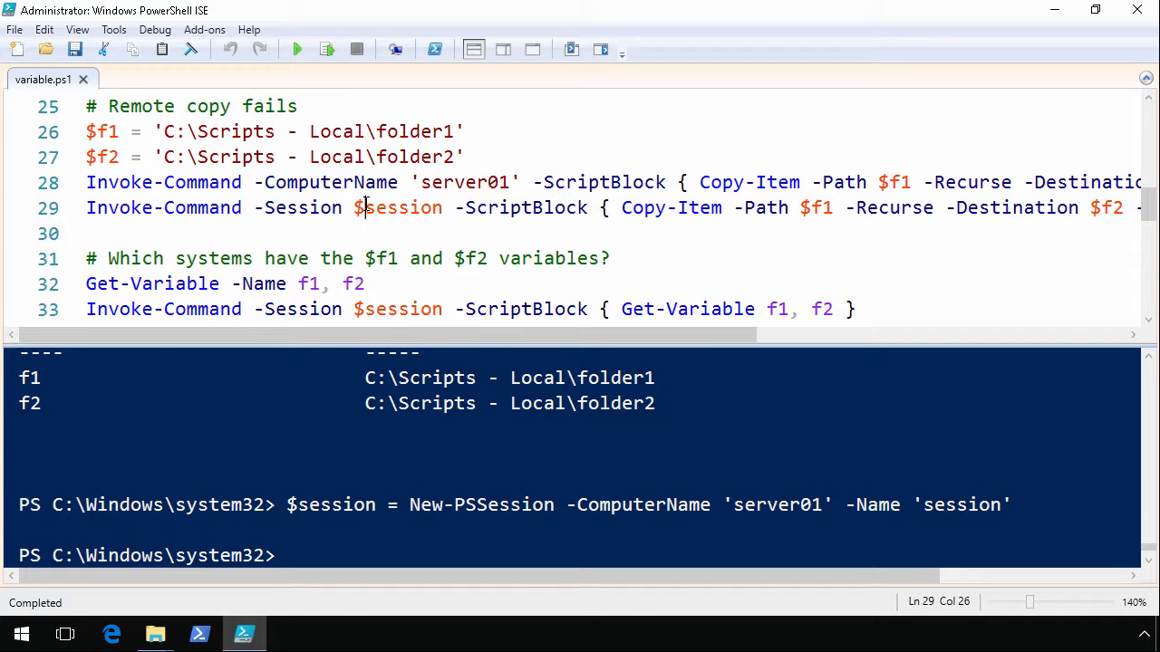
{"action": "left_click", "coordinate": [327, 49]}
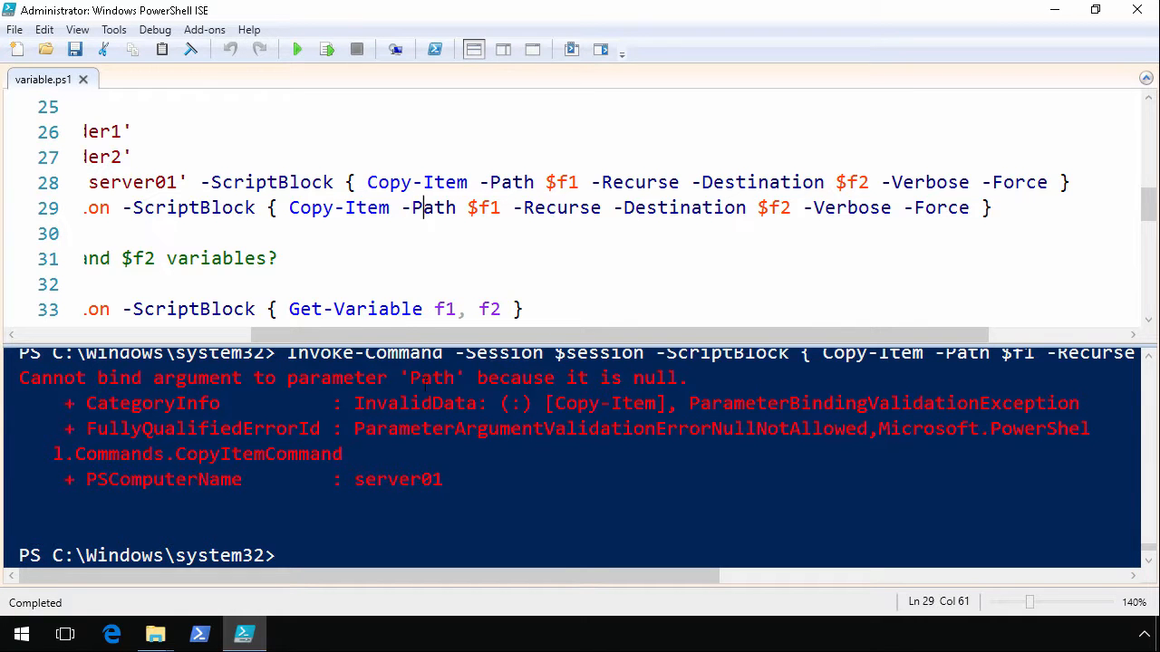
{"action": "scroll", "scroll_direction": "left", "scroll_amount": 3}
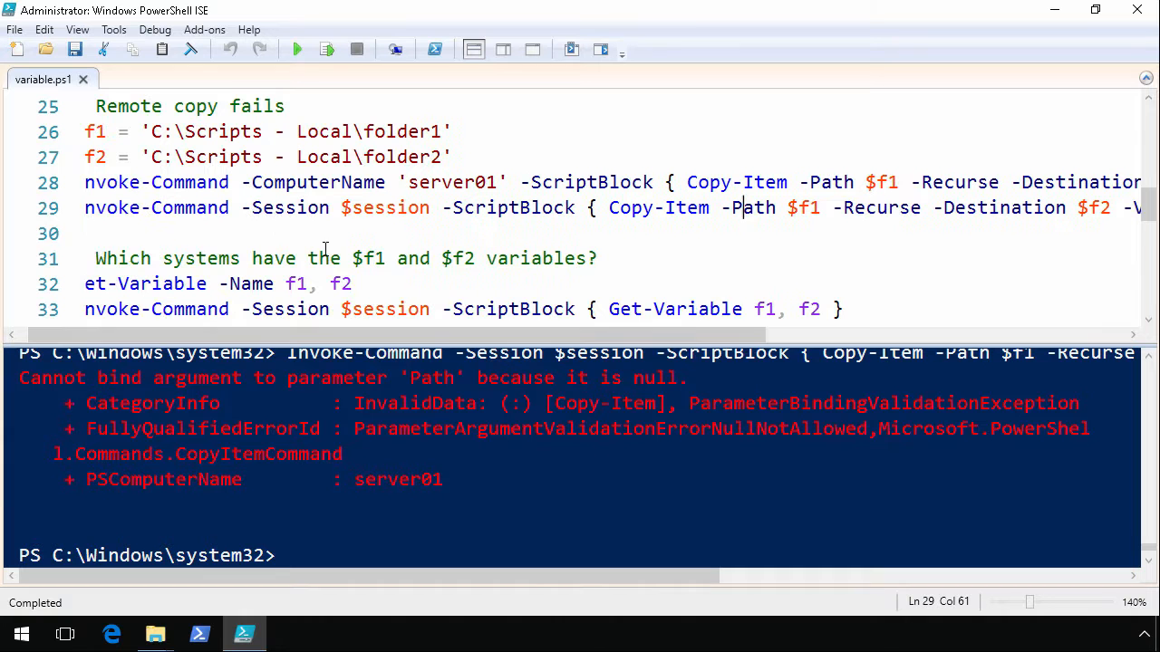
{"action": "scroll", "scroll_direction": "down", "scroll_amount": 3}
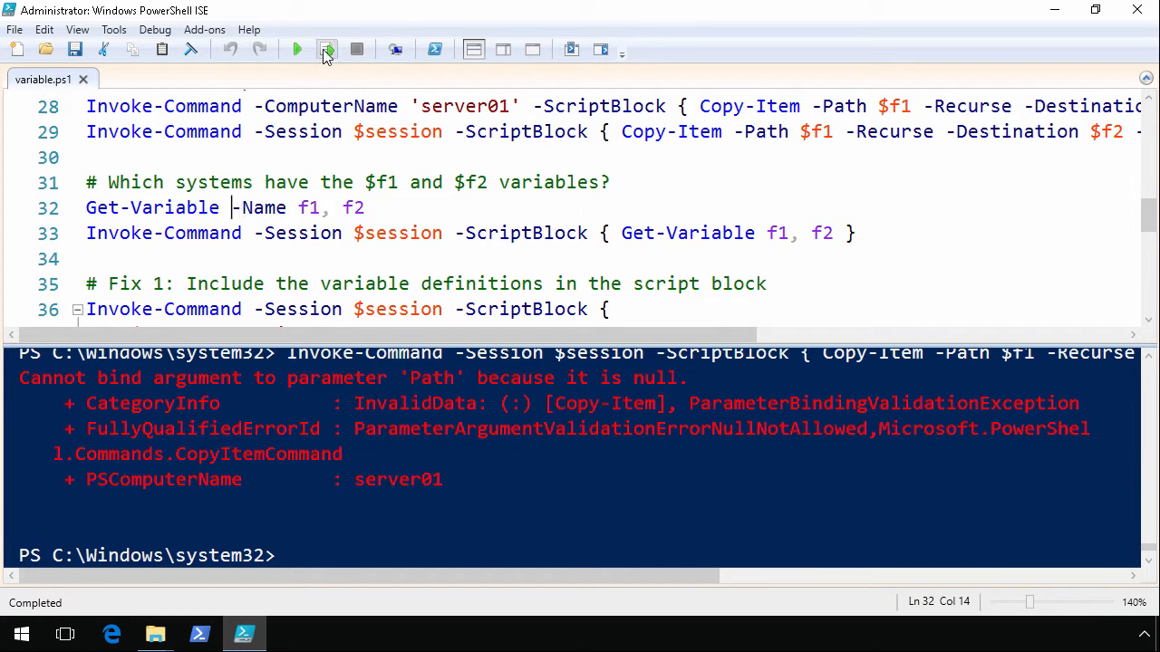
Step: Run Get-Variable for f1 and f2 locally, then on server01 where they aren't found
{"action": "left_click", "coordinate": [325, 49]}
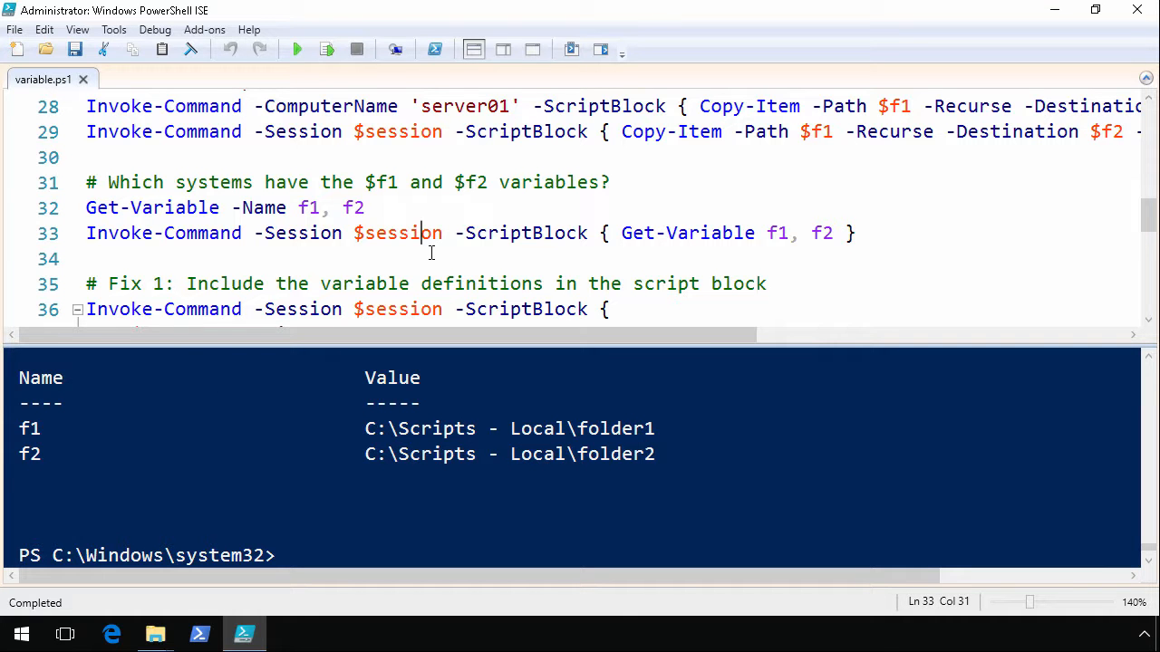
{"action": "left_click", "coordinate": [326, 50]}
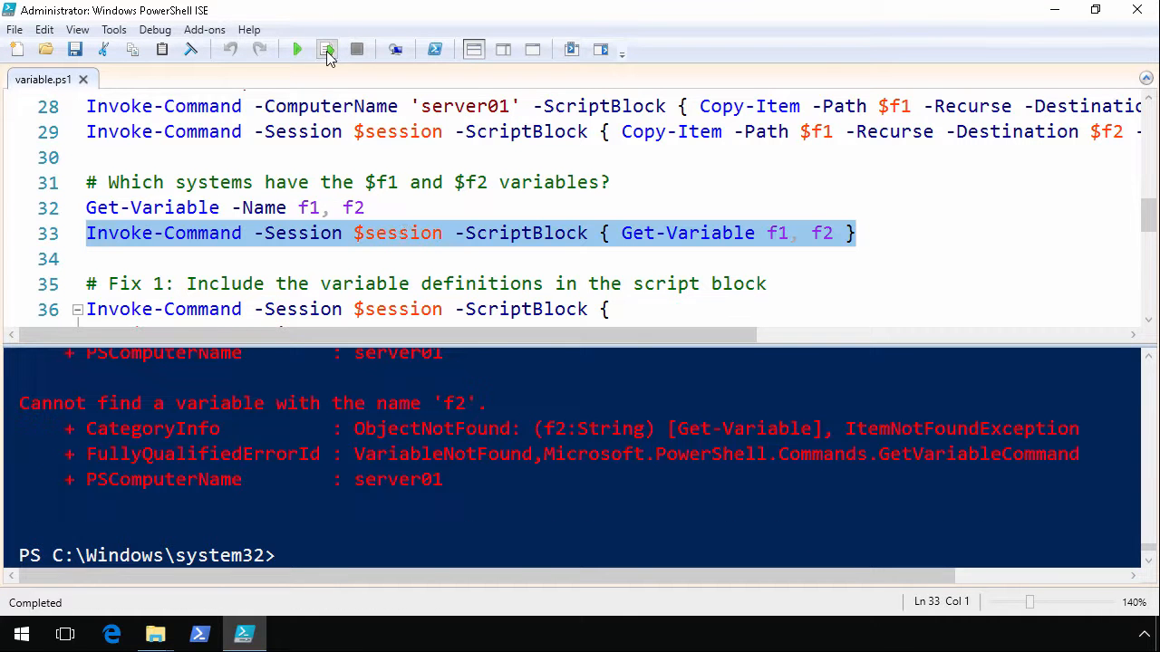
{"action": "left_click", "coordinate": [326, 49]}
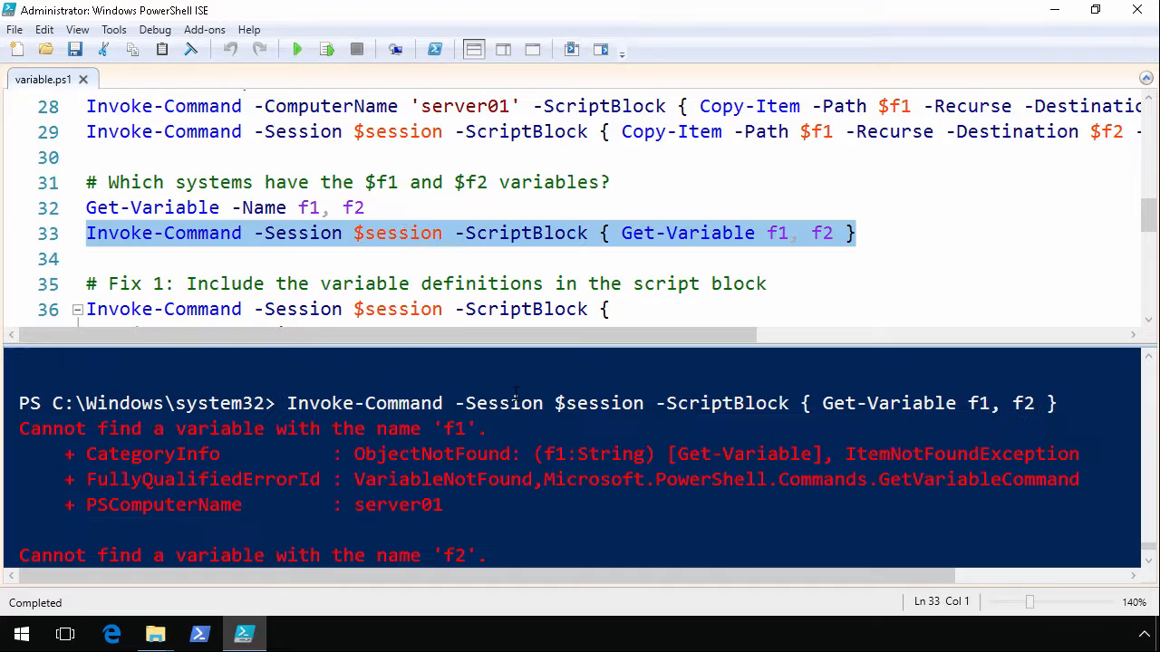
{"action": "left_click", "coordinate": [486, 283]}
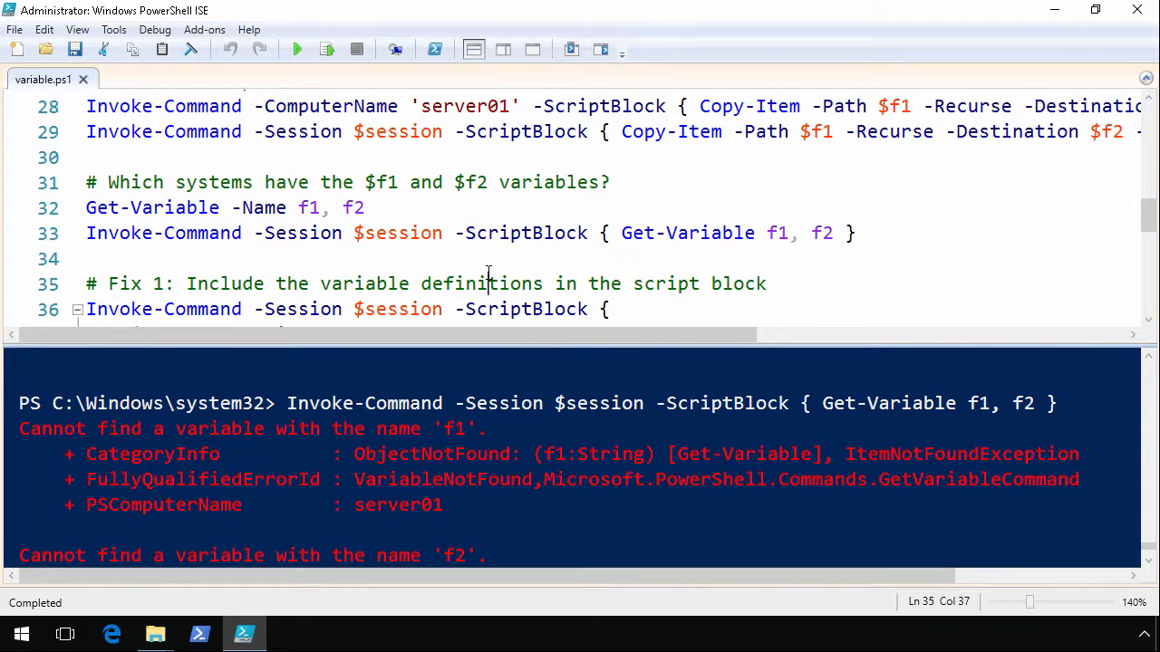
Step: Rename $f1/$f2 to $r1/$r2 in Fix 1, run it, and check folders in File Explorer
{"action": "scroll", "scroll_direction": "down", "scroll_amount": 3}
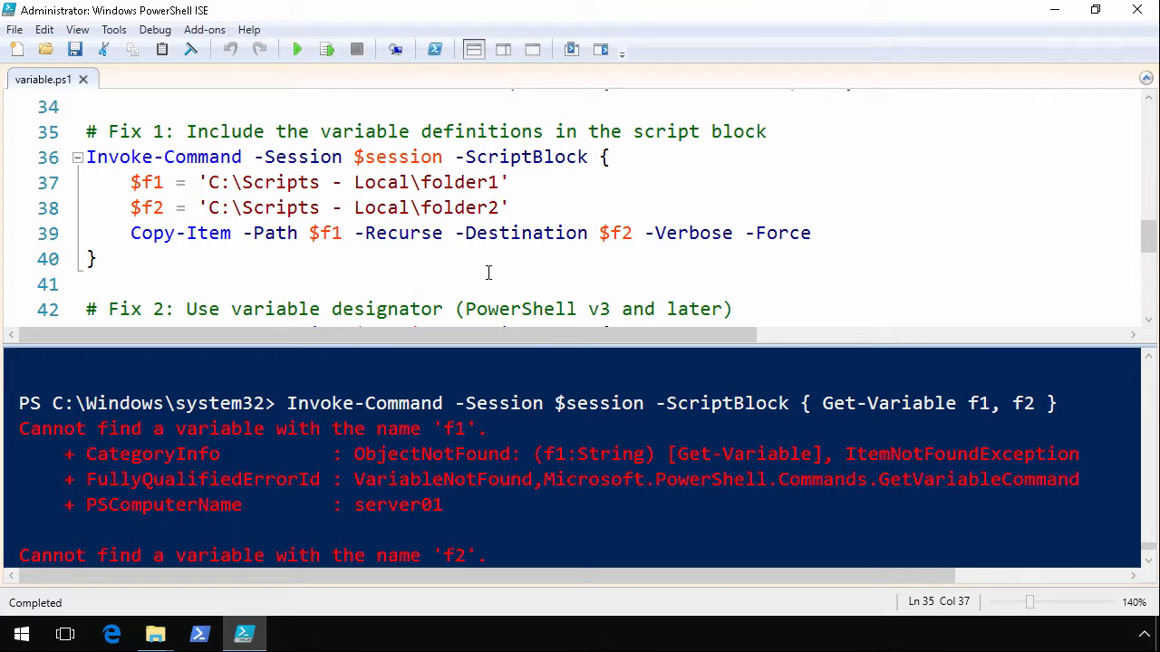
{"action": "left_click", "coordinate": [487, 132]}
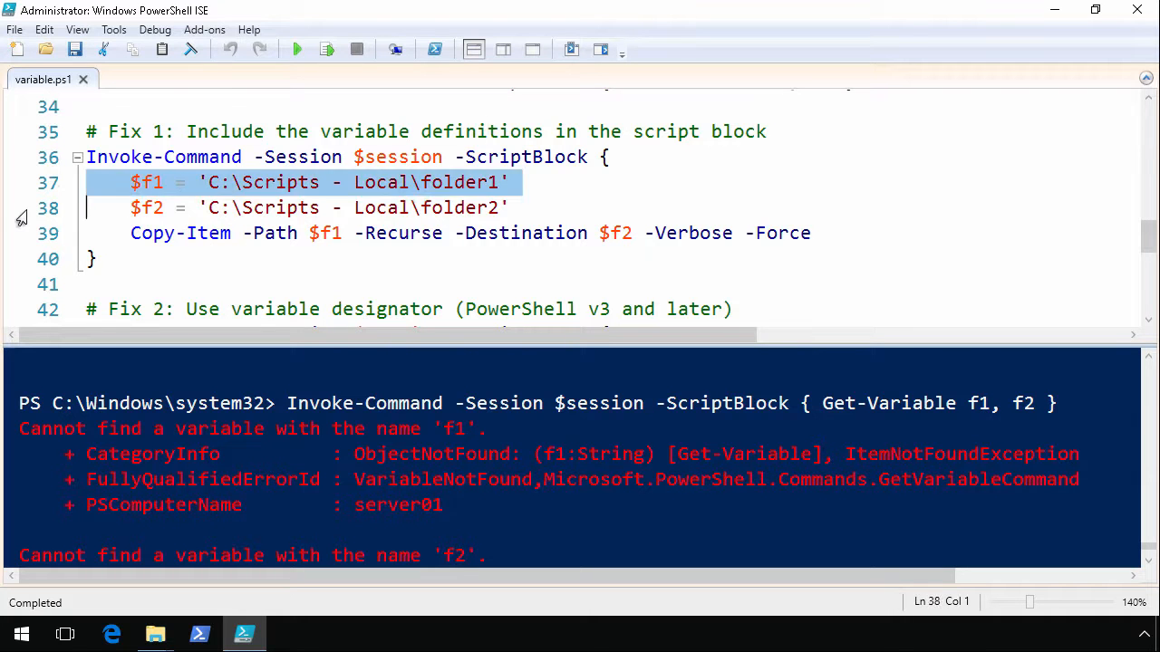
{"action": "left_click", "coordinate": [598, 176]}
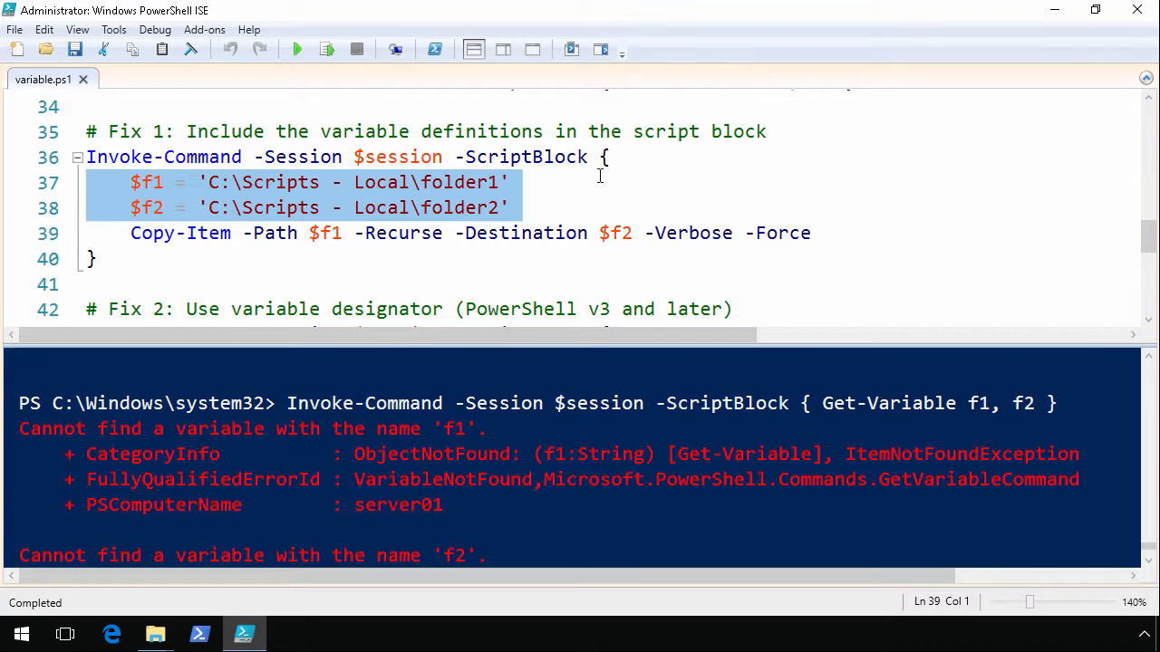
{"action": "mouse_move", "coordinate": [619, 205]}
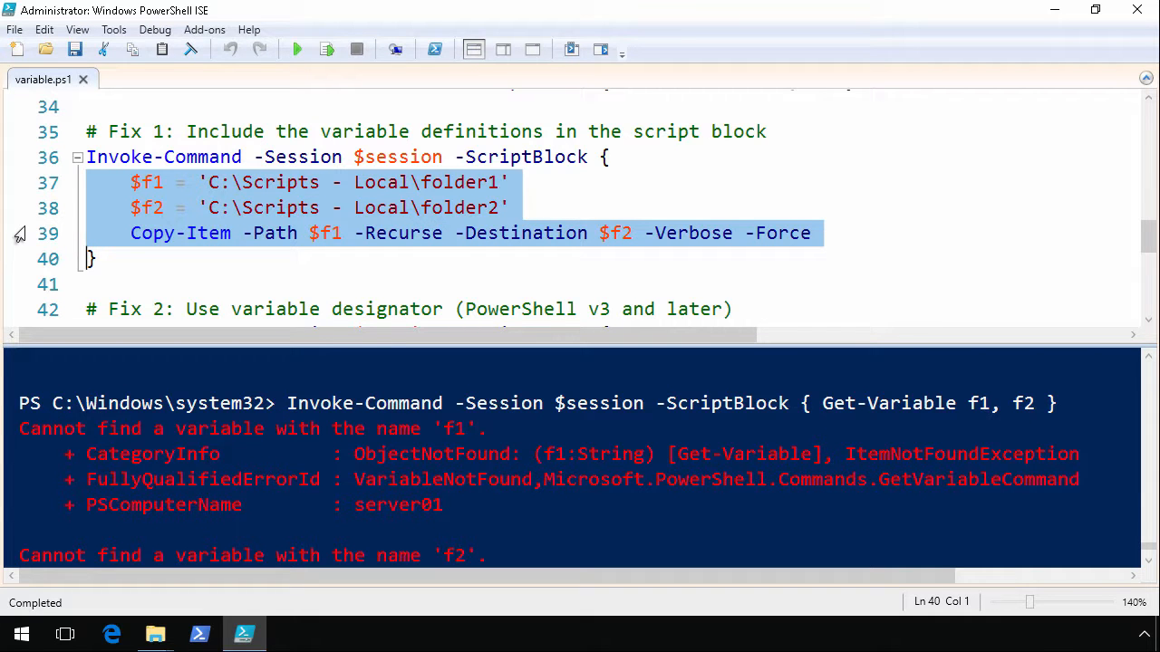
{"action": "mouse_move", "coordinate": [30, 233]}
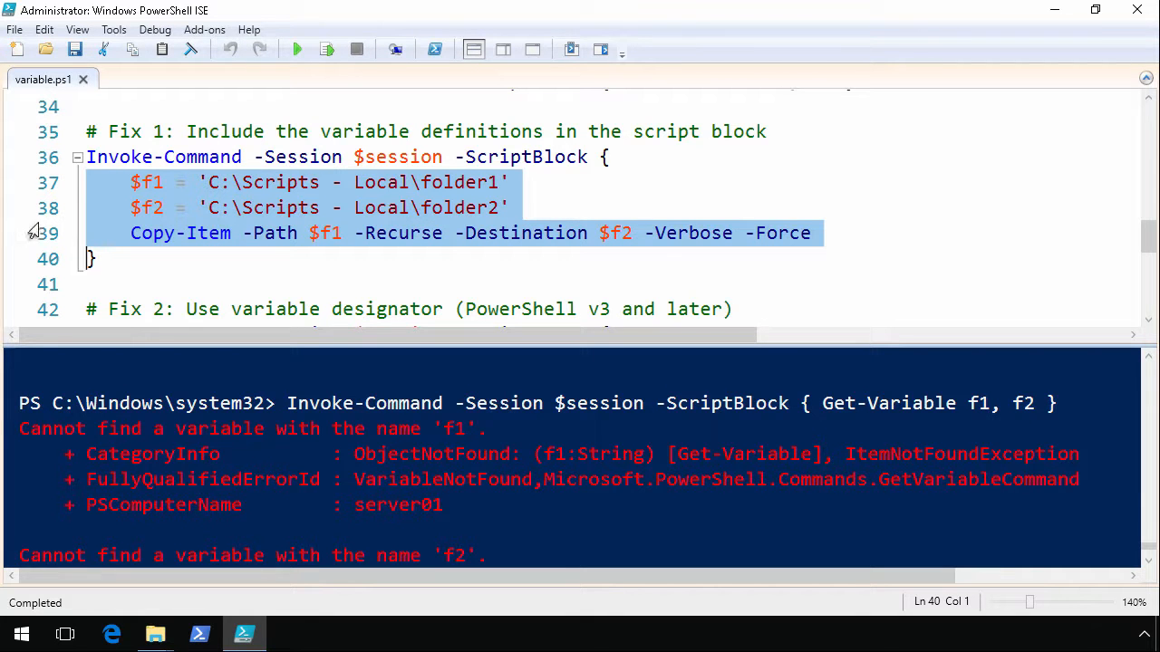
{"action": "mouse_move", "coordinate": [173, 224]}
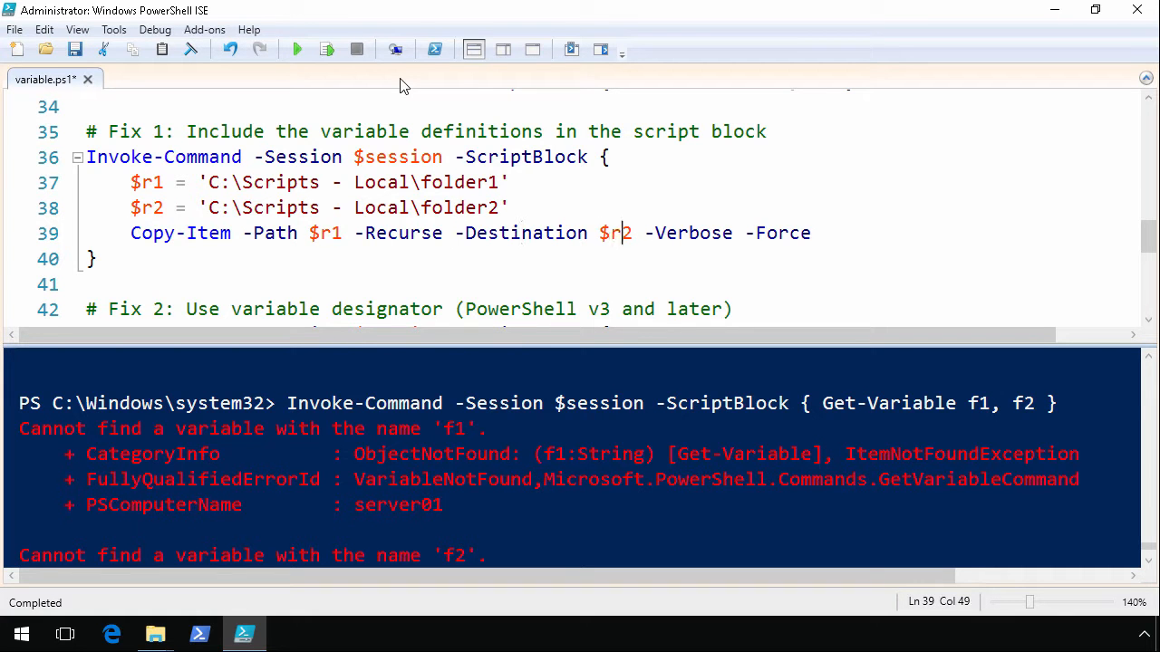
{"action": "left_click", "coordinate": [326, 49]}
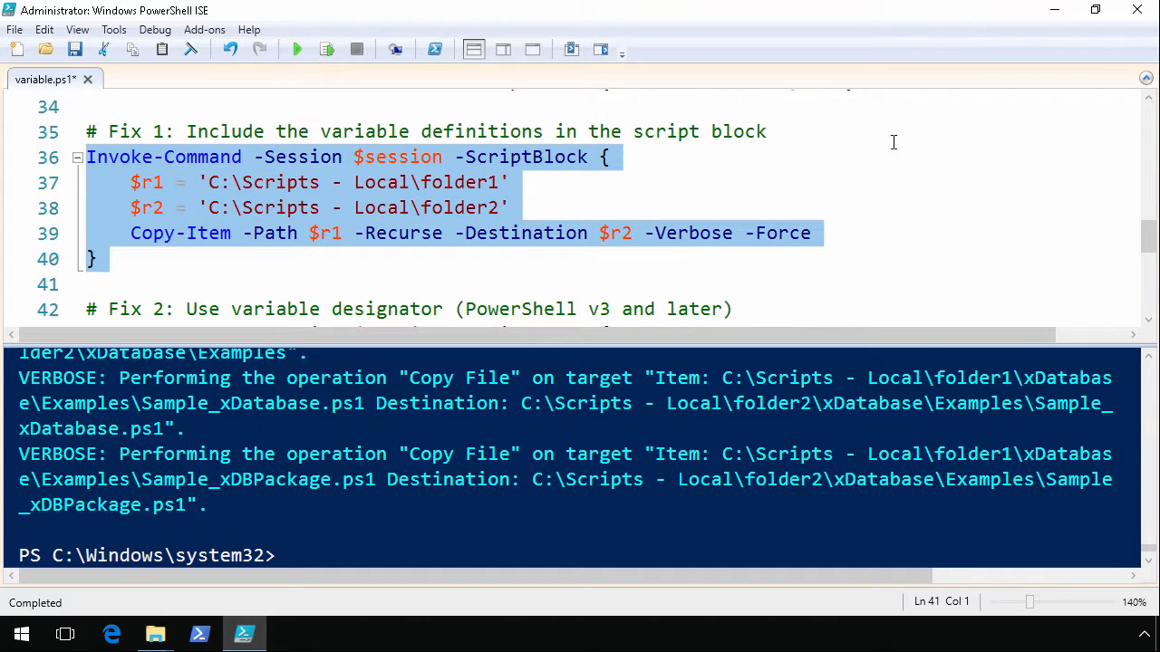
{"action": "left_click", "coordinate": [155, 634]}
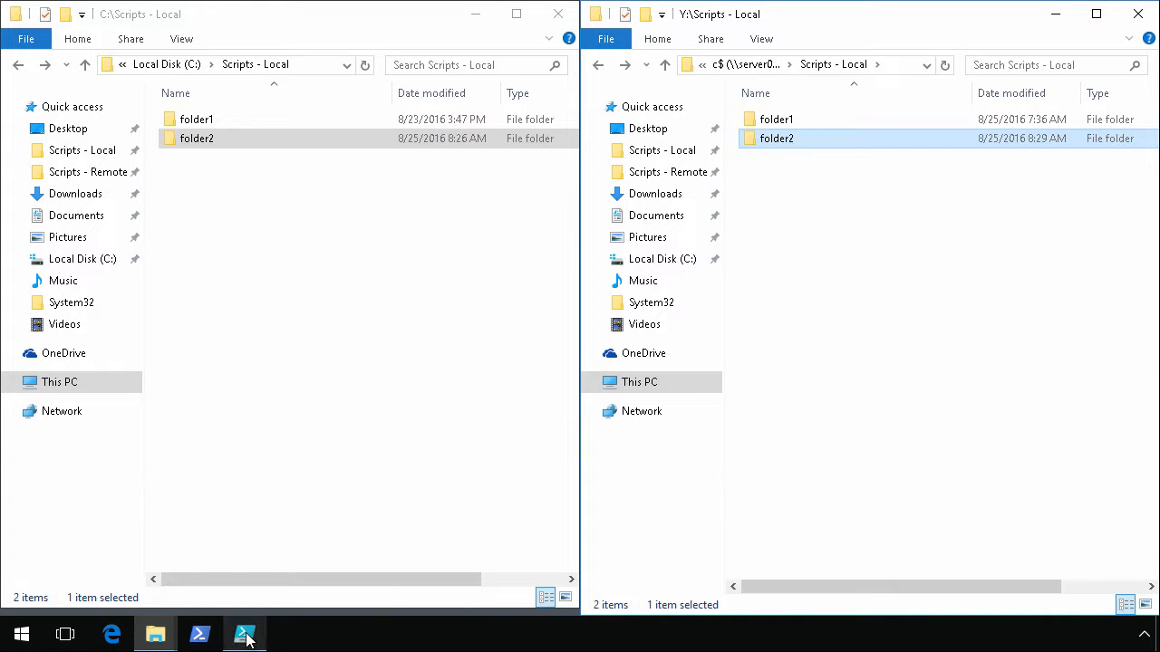
{"action": "left_click", "coordinate": [244, 633]}
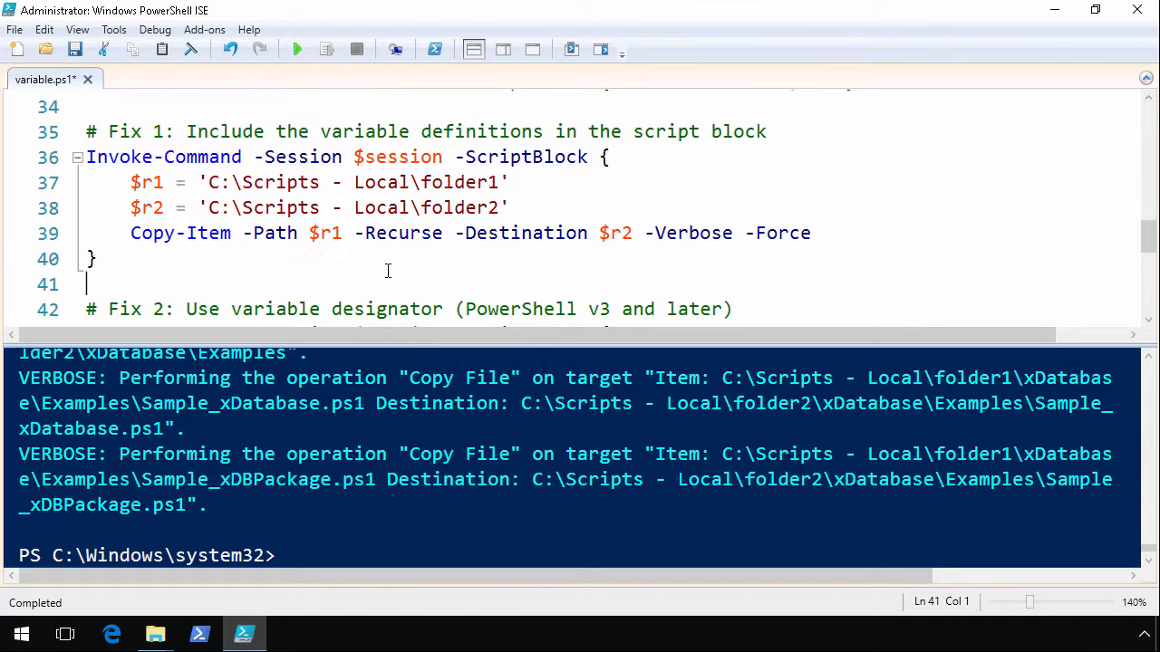
Step: Highlight $using:f1 and $using:f2, then run the Fix 2 block remotely
{"action": "scroll", "scroll_direction": "down", "scroll_amount": 3}
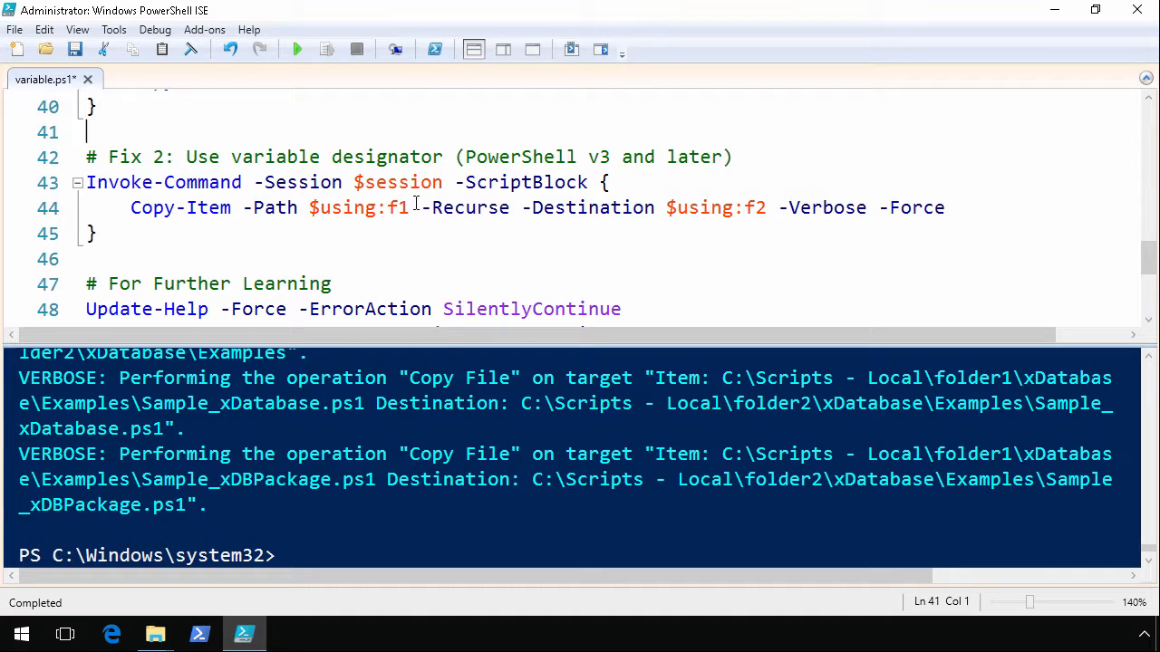
{"action": "double_click", "coordinate": [358, 208]}
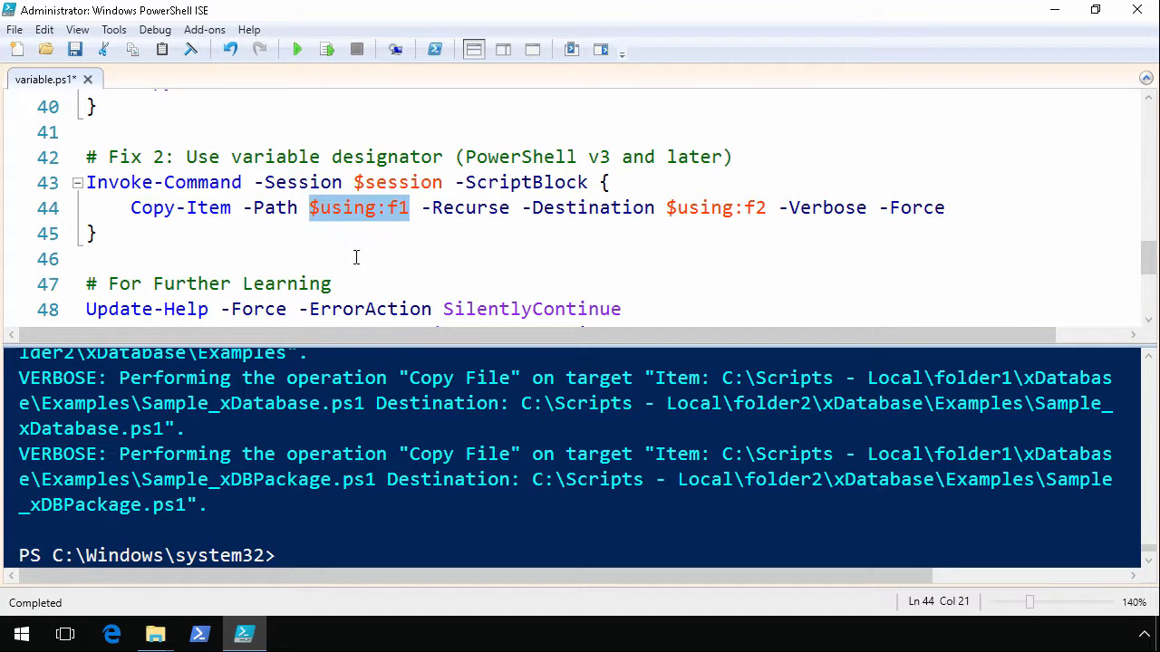
{"action": "left_click", "coordinate": [356, 259]}
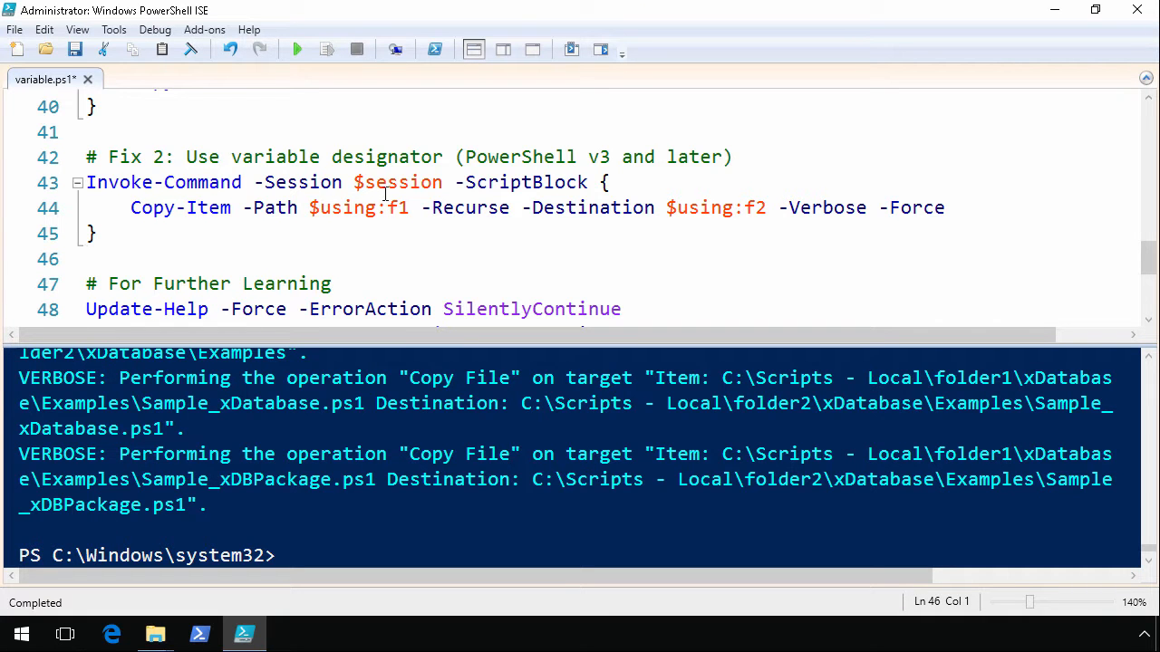
{"action": "left_click", "coordinate": [86, 259]}
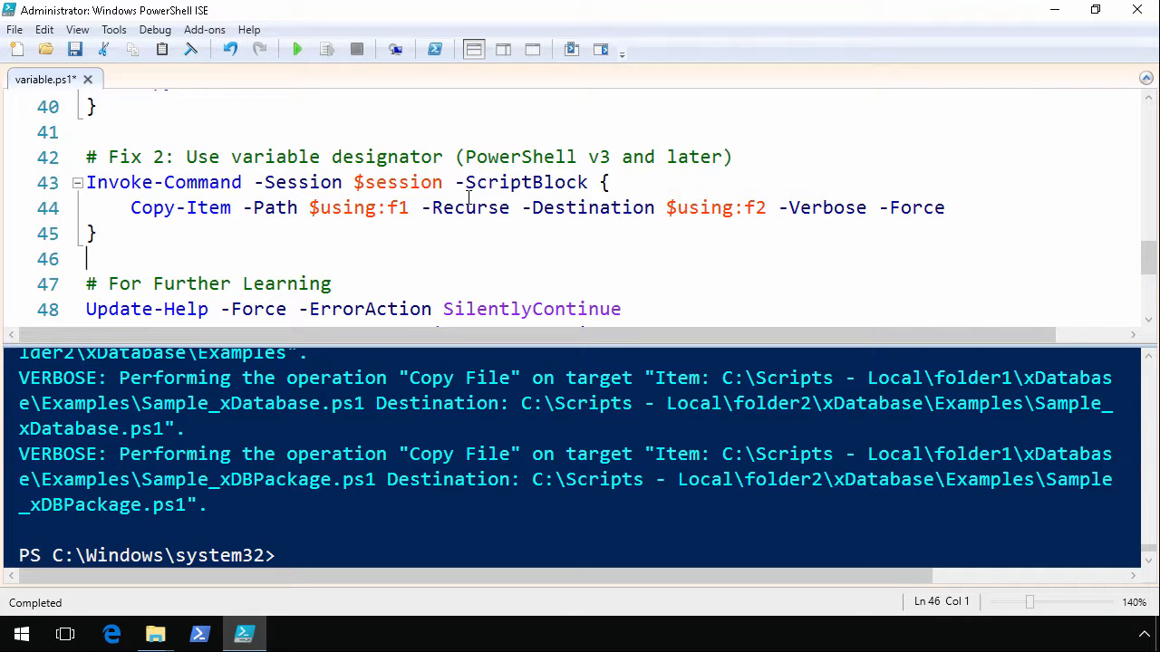
{"action": "double_click", "coordinate": [357, 208]}
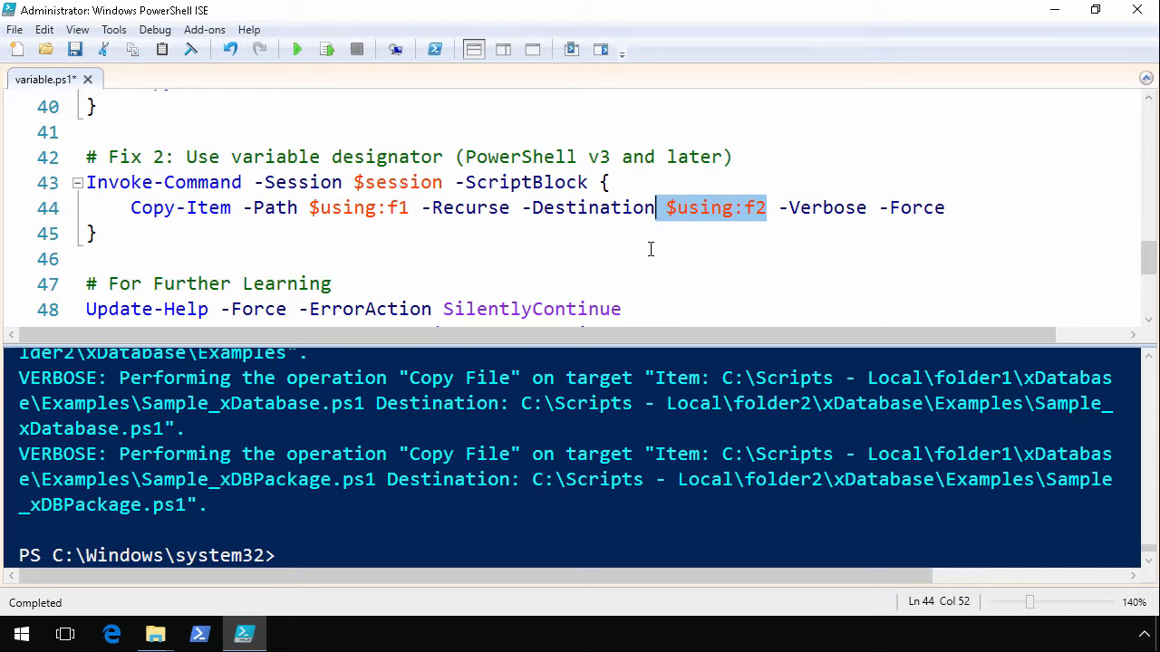
{"action": "left_click", "coordinate": [86, 260]}
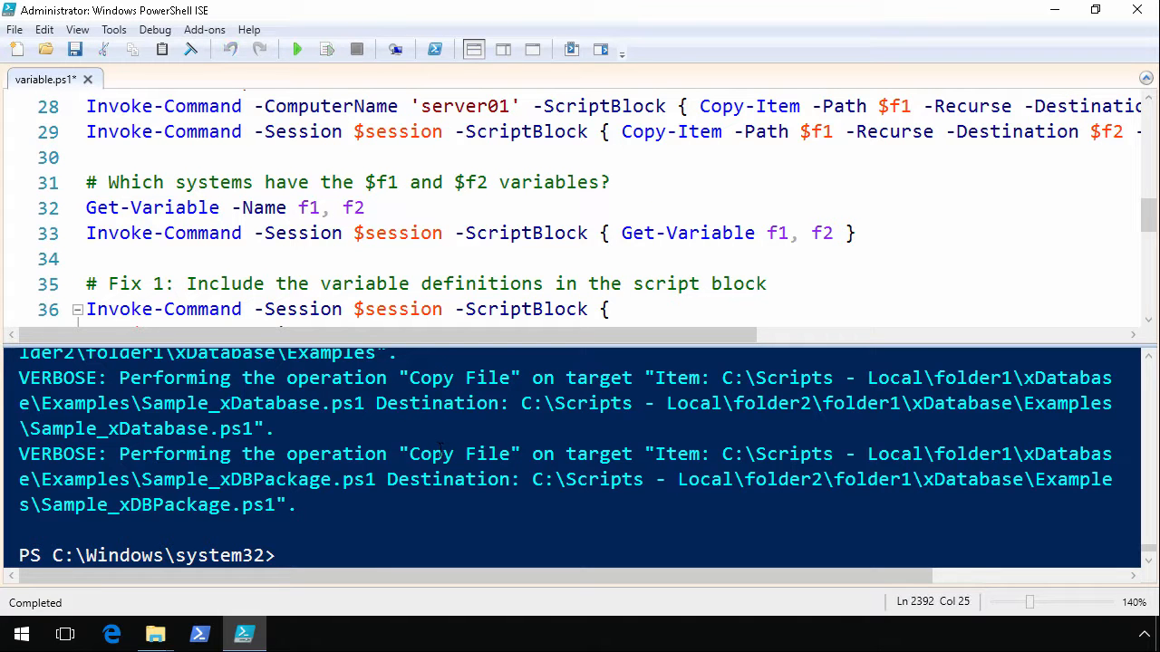
Step: Append r1, r2 to both Get-Variable lines 32 and 33
{"action": "left_click", "coordinate": [365, 208]}
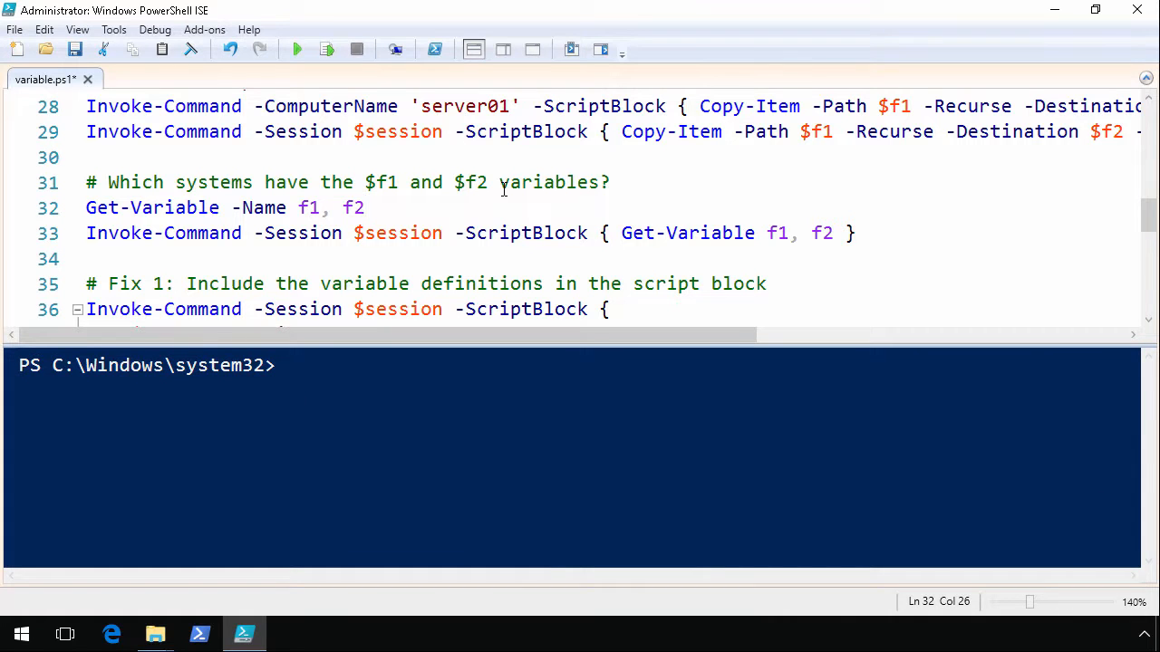
{"action": "type", "text": ", r1, r2"}
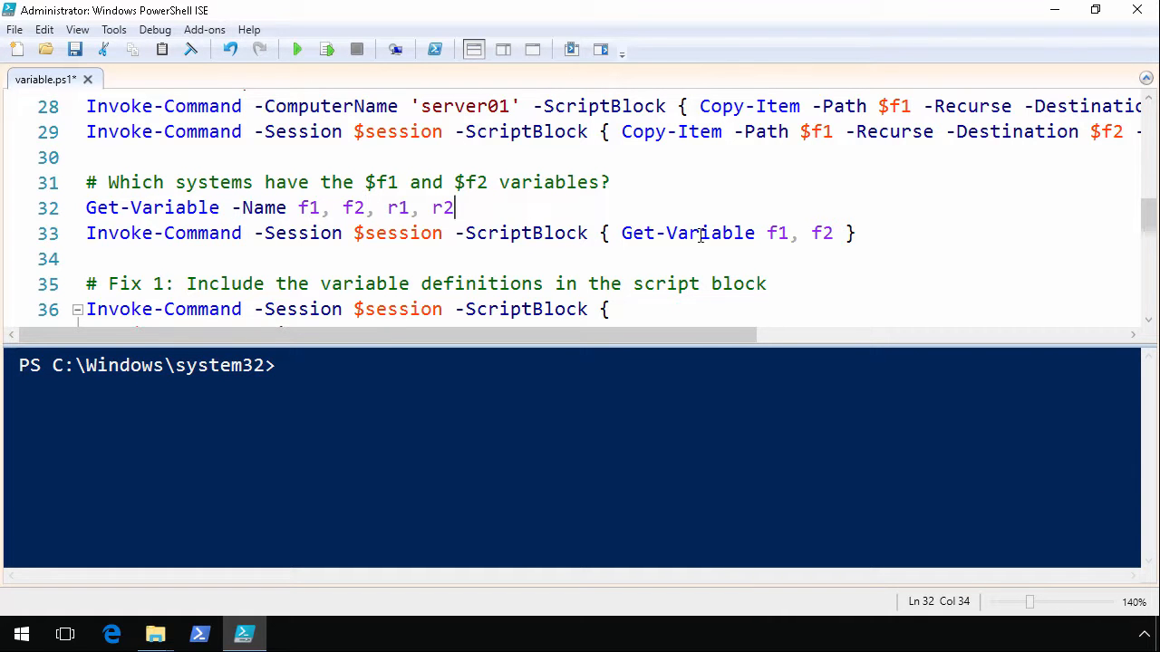
{"action": "type", "text": ", r"}
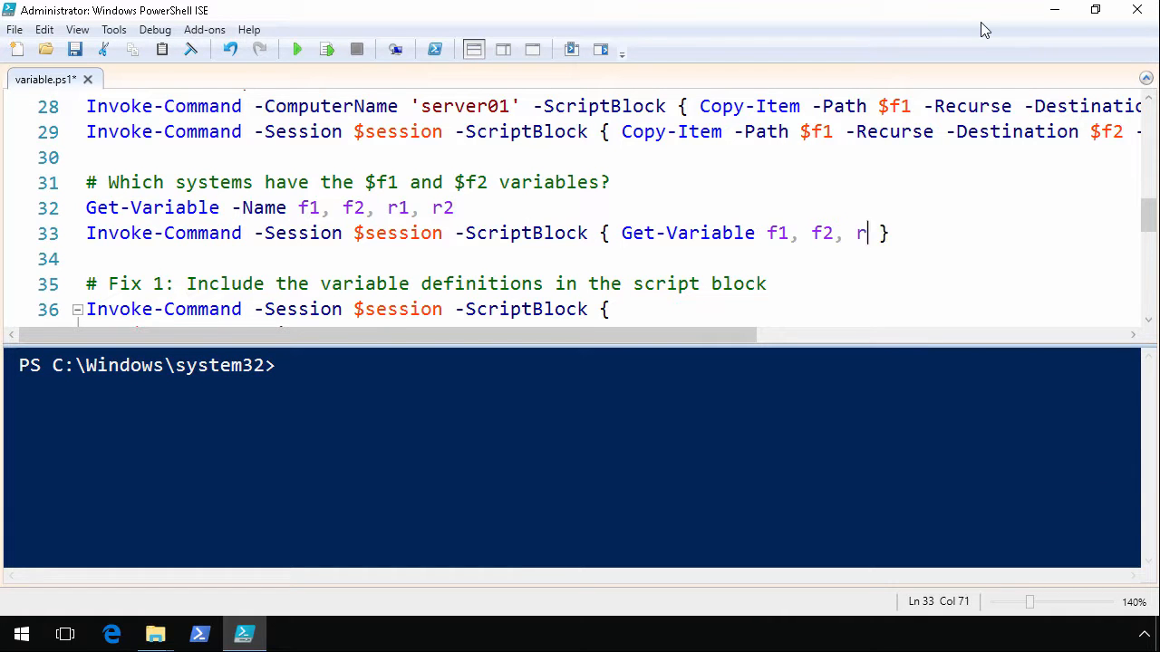
{"action": "type", "text": "1, r2"}
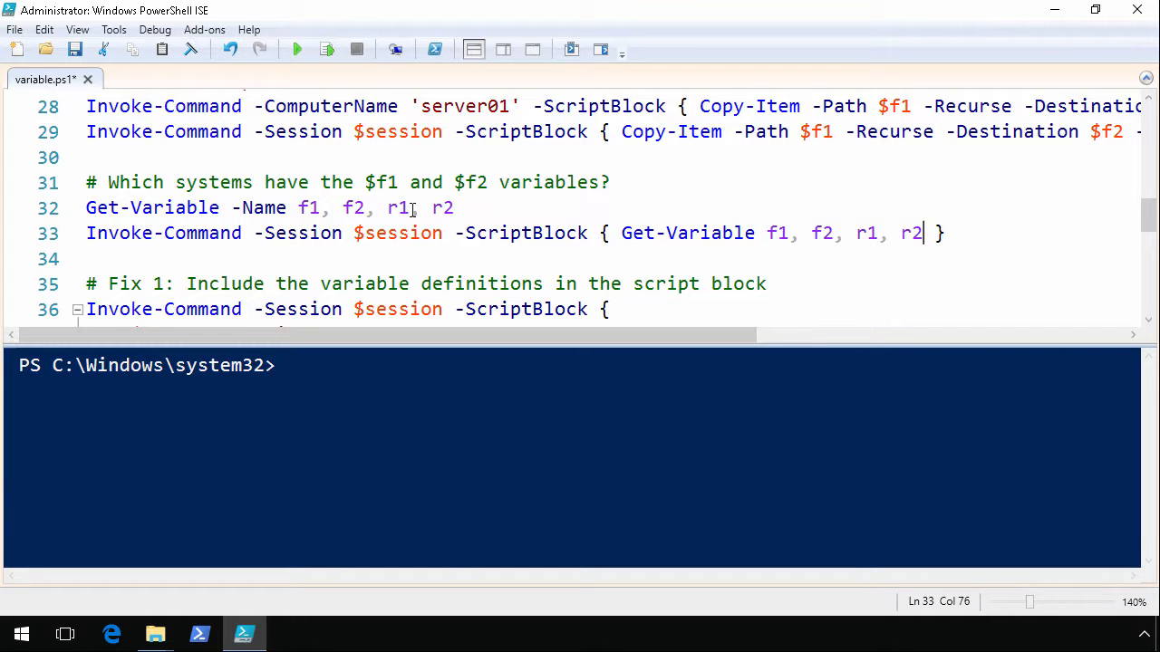
Step: Run the local and server01 Get-Variable checks, then scroll to the script's end
{"action": "left_click", "coordinate": [325, 49]}
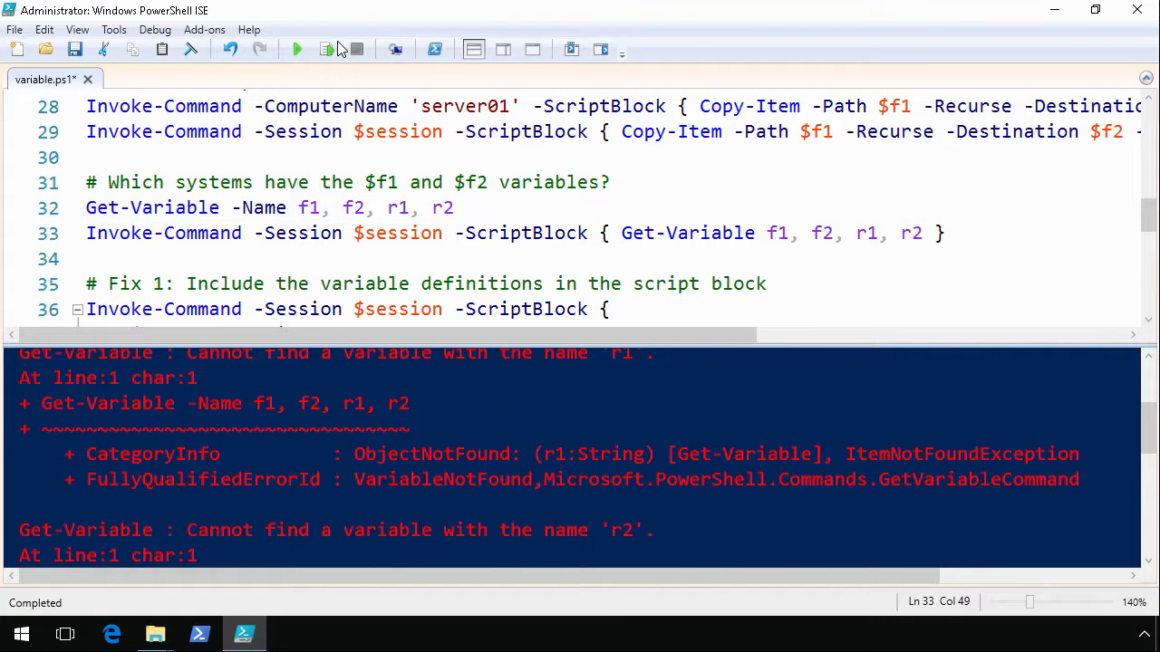
{"action": "left_click", "coordinate": [326, 49]}
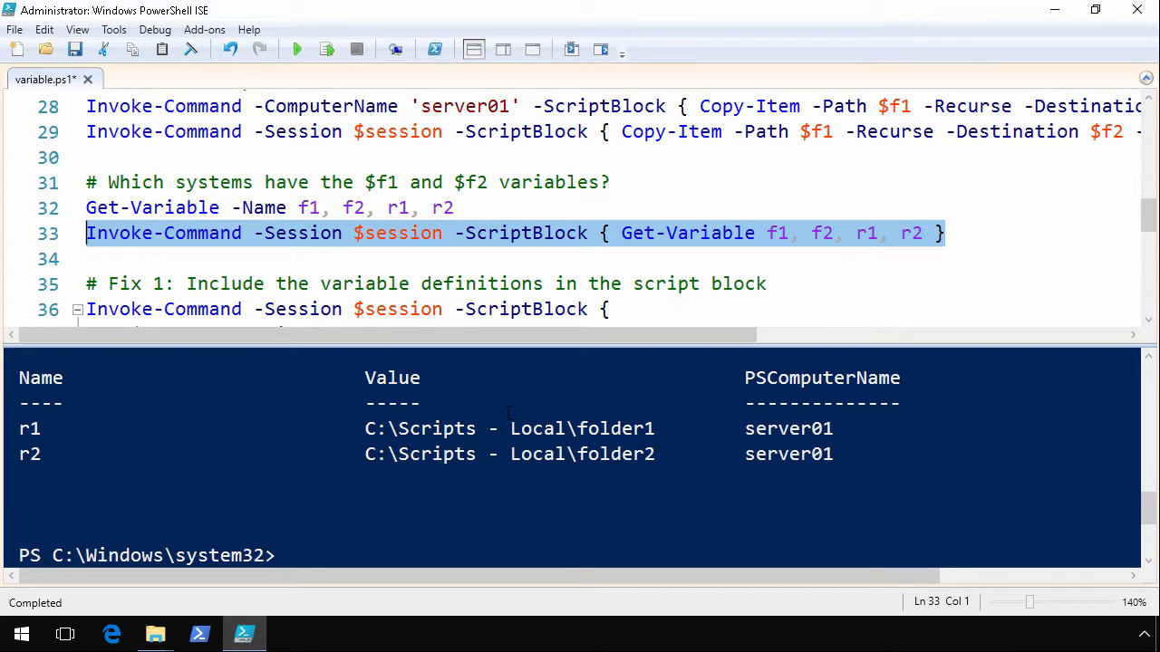
{"action": "scroll", "scroll_direction": "down", "scroll_amount": 3}
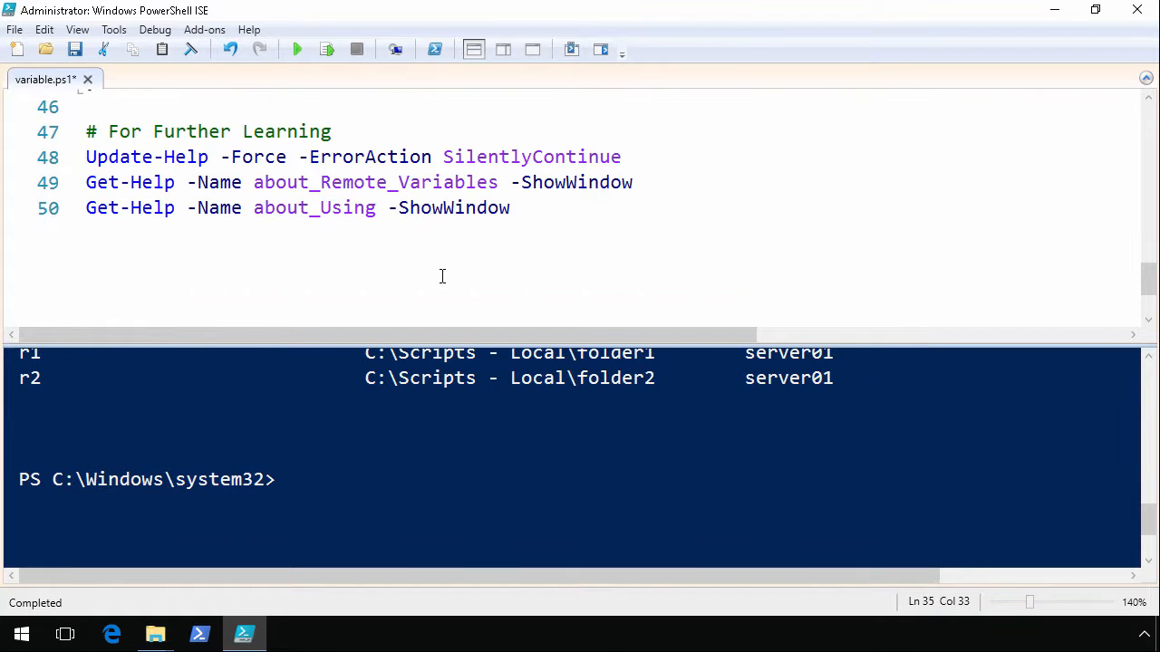
{"action": "left_click", "coordinate": [387, 157]}
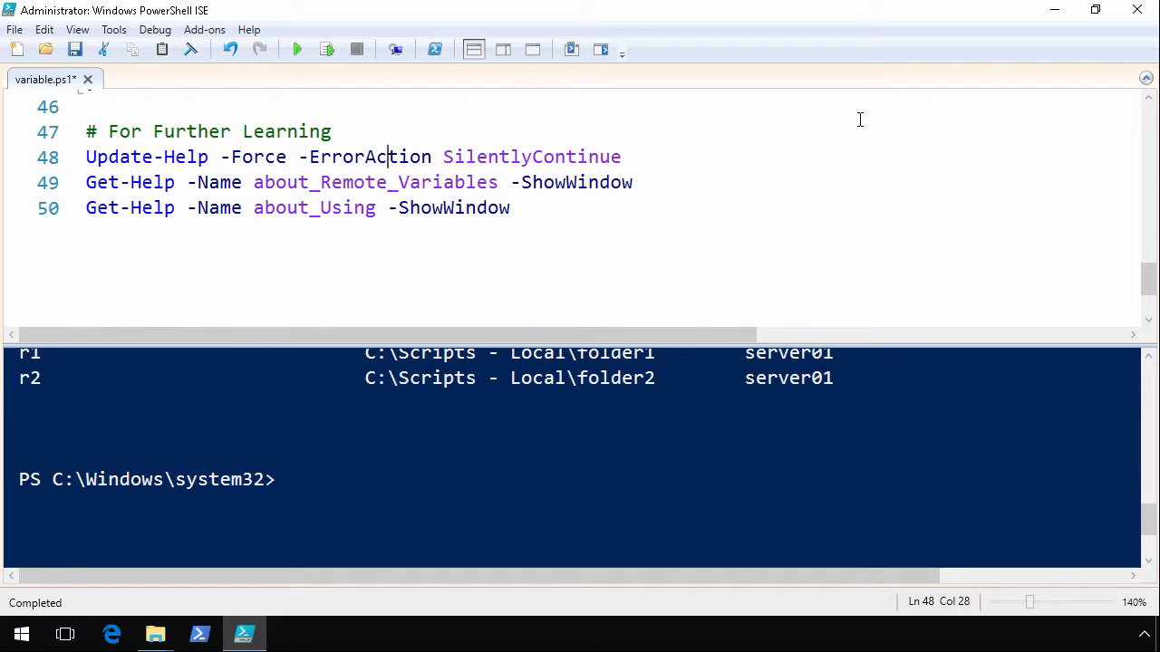